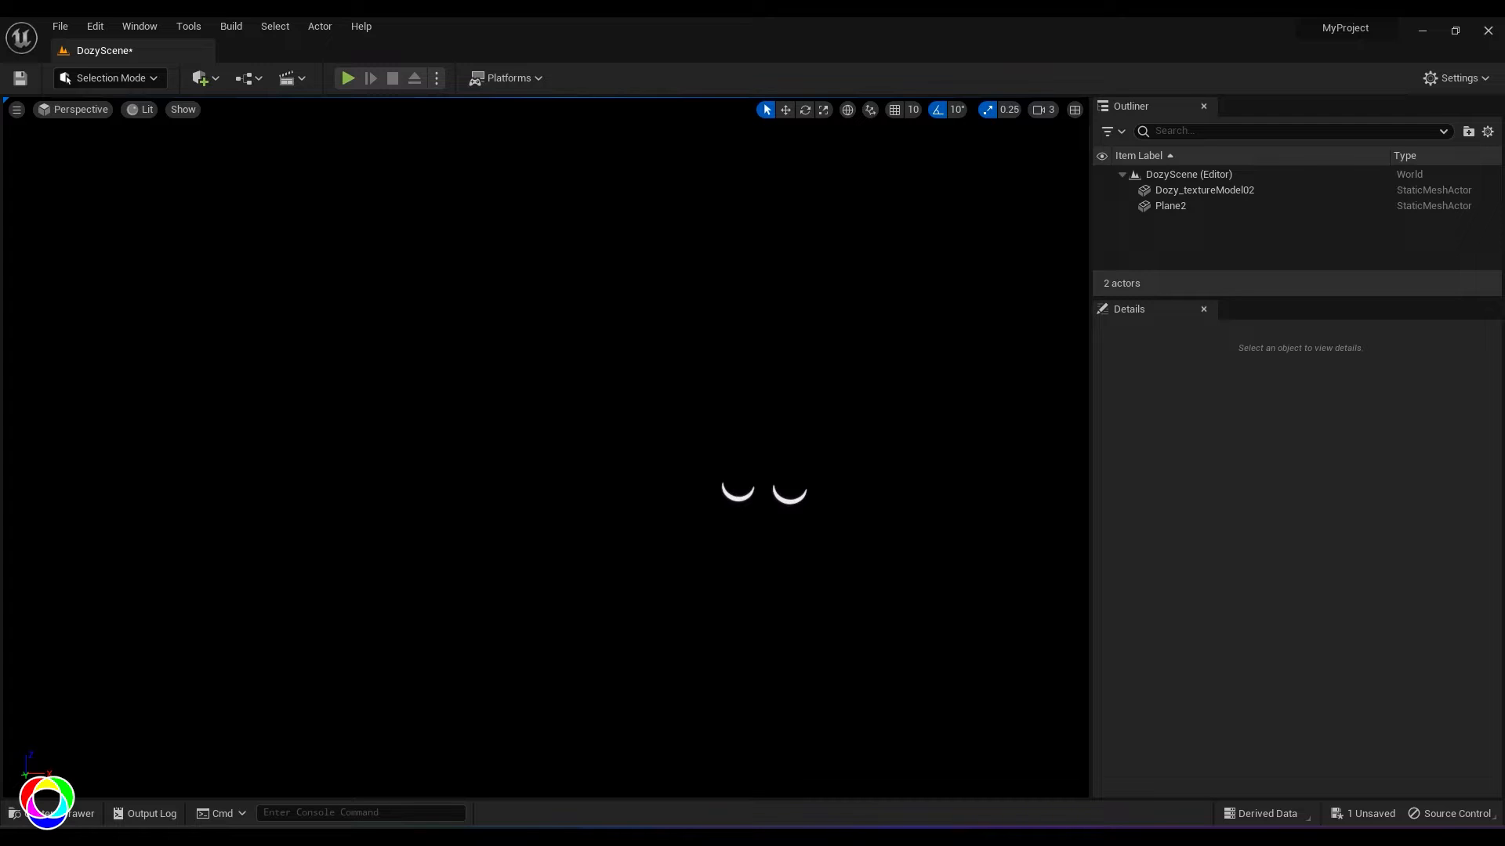
- Place a Spot Light from the Quick Add Lights menu into DozyScene
{"action": "left_click", "coordinate": [204, 78]}
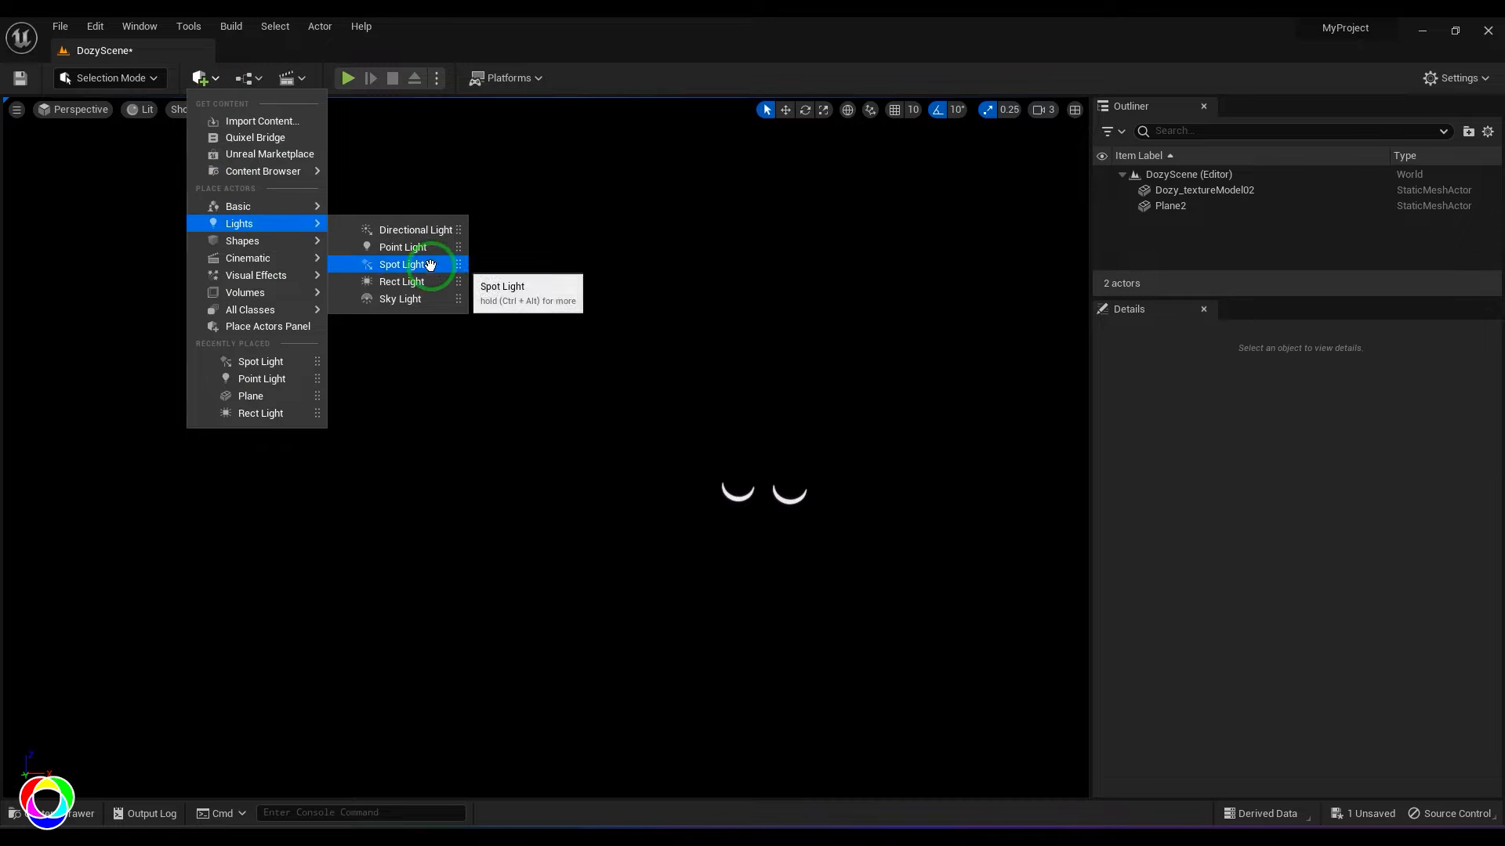
{"action": "left_click", "coordinate": [400, 265]}
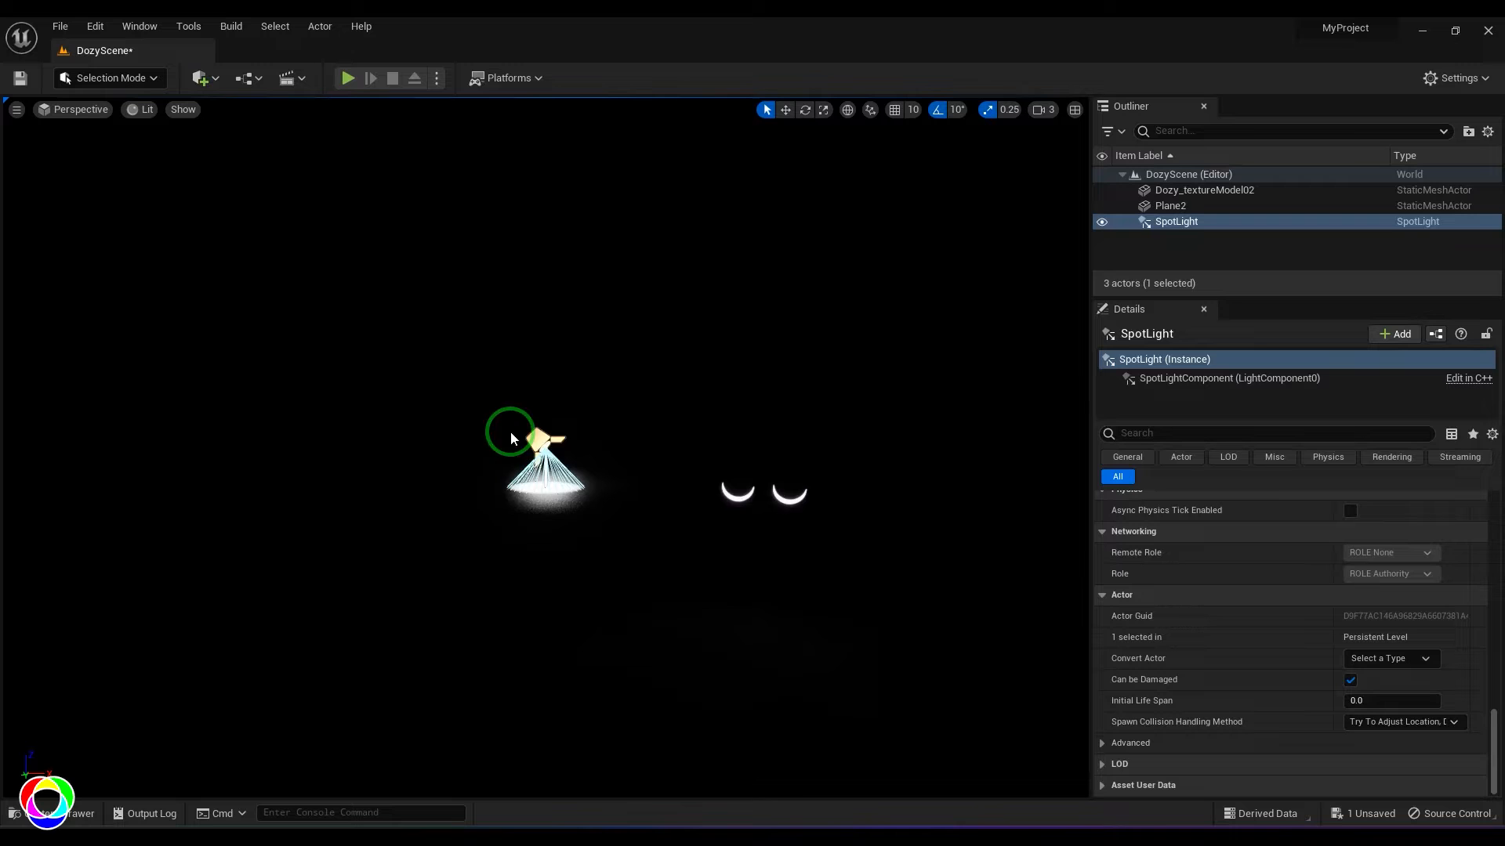
- Raise the spot light with the translate gizmo until it hangs well above Dozy
{"action": "left_click", "coordinate": [786, 110]}
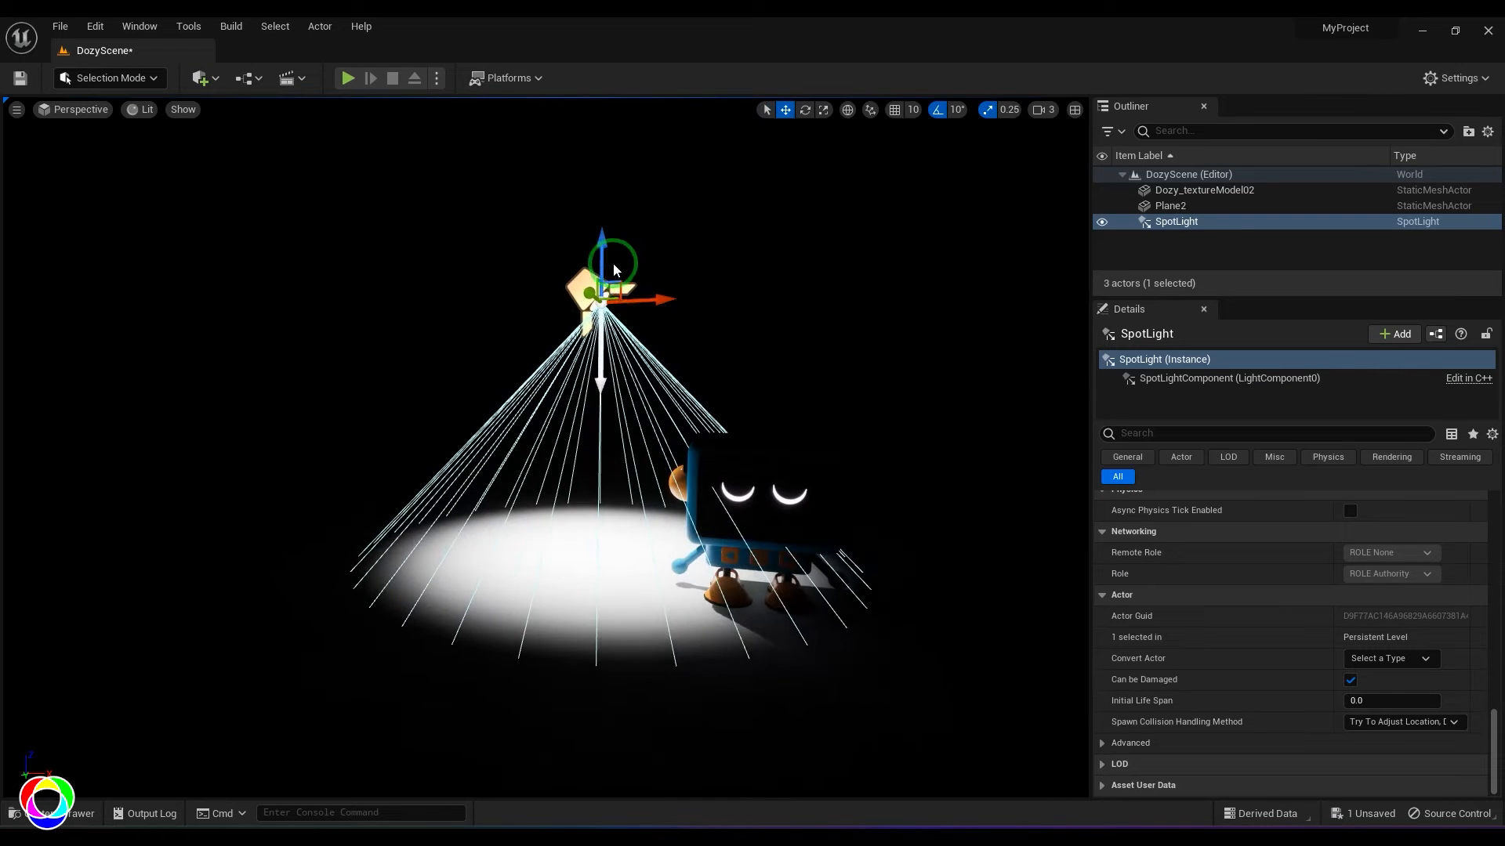
{"action": "left_click_drag", "start_coordinate": [611, 269], "coordinate": [586, 278]}
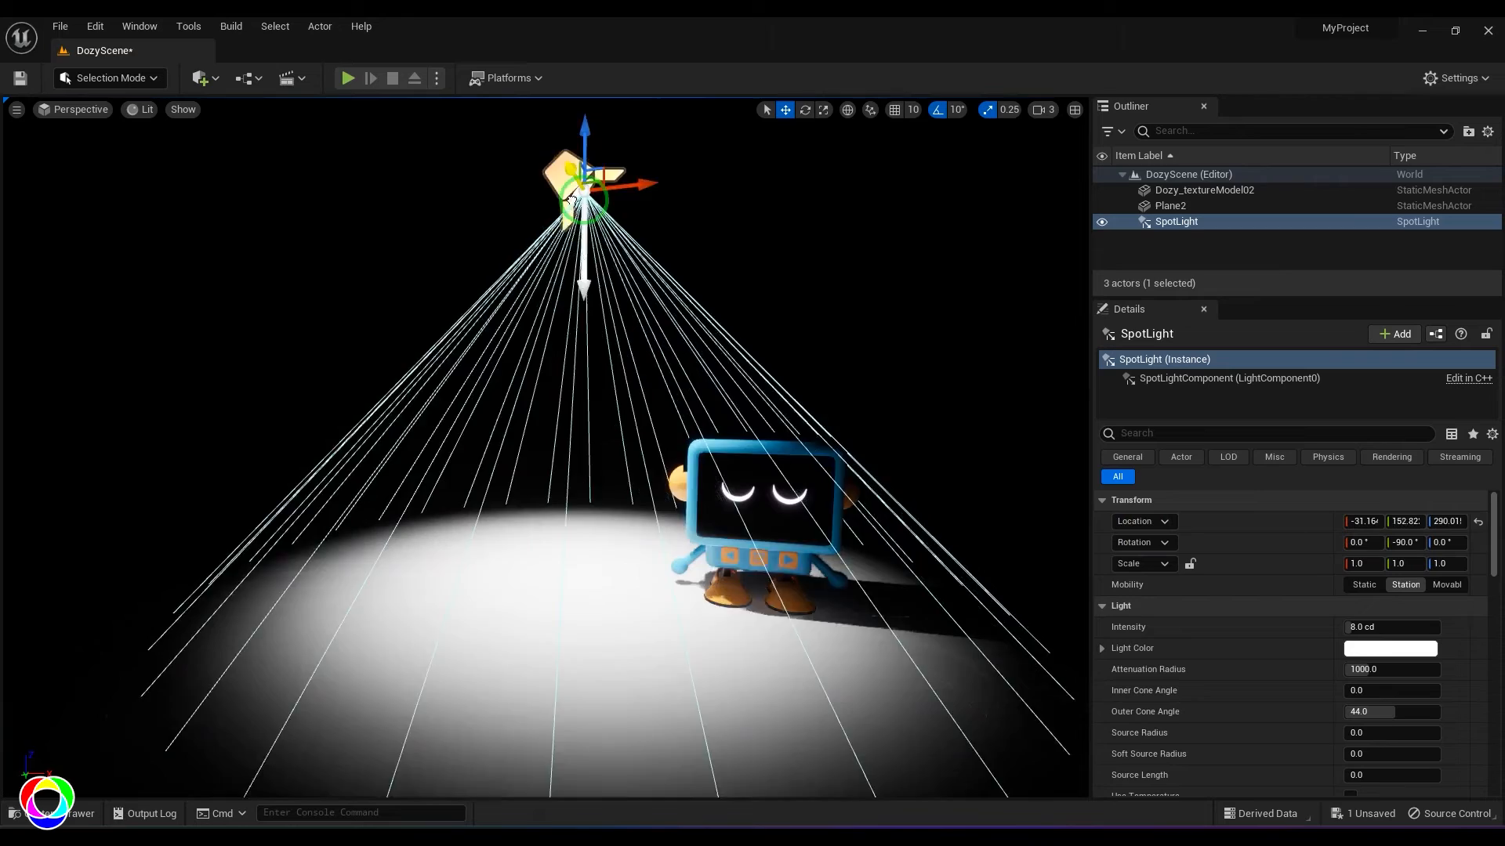
- Enlarge the spot light's Attenuation Radius to about 1519.6 with the scale gizmo
{"action": "left_click_drag", "start_coordinate": [584, 197], "coordinate": [612, 178]}
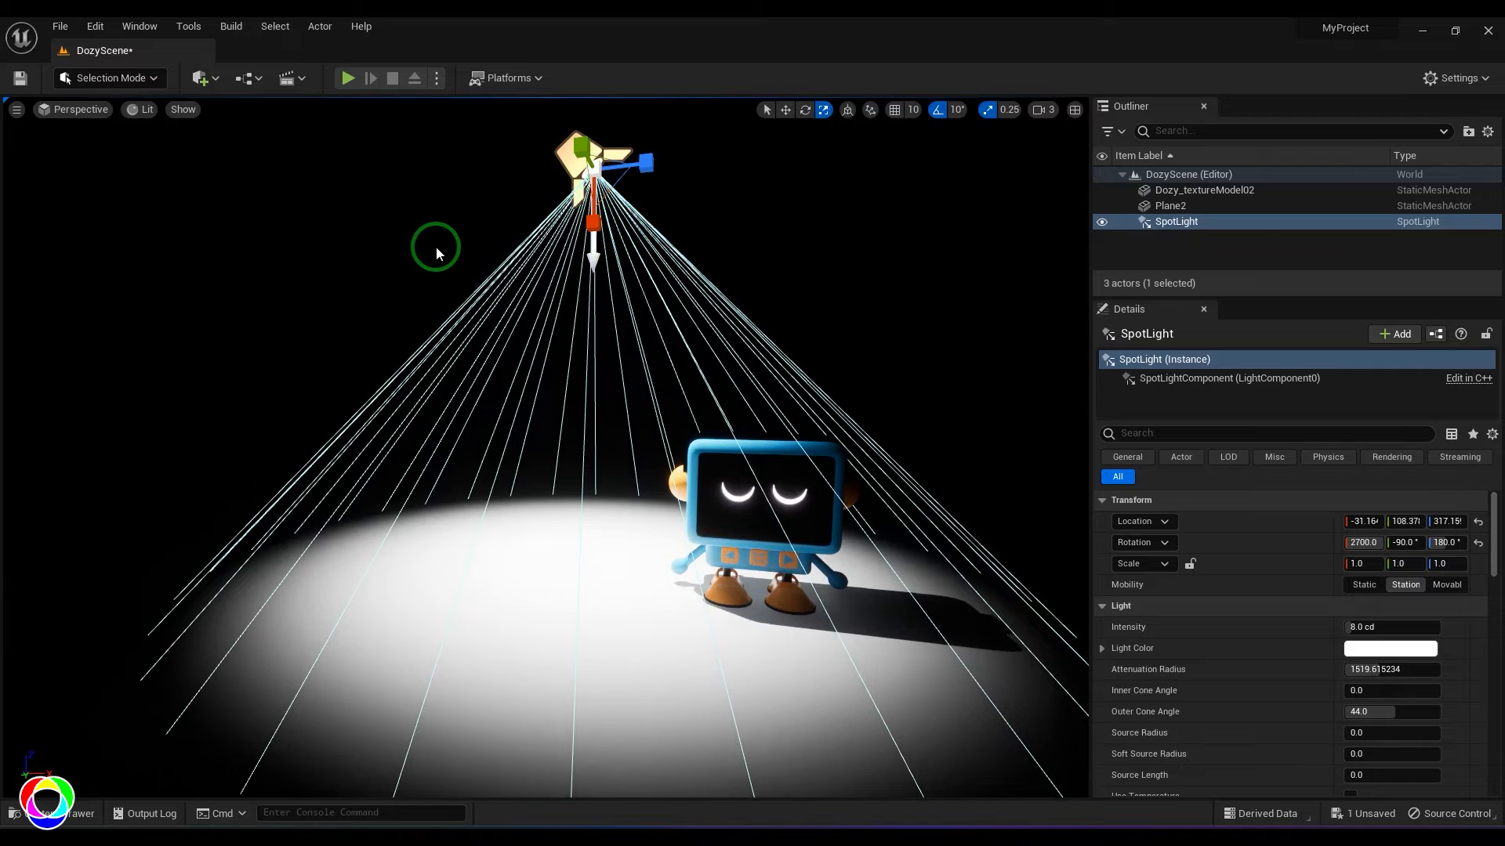
{"action": "mouse_move", "coordinate": [707, 346]}
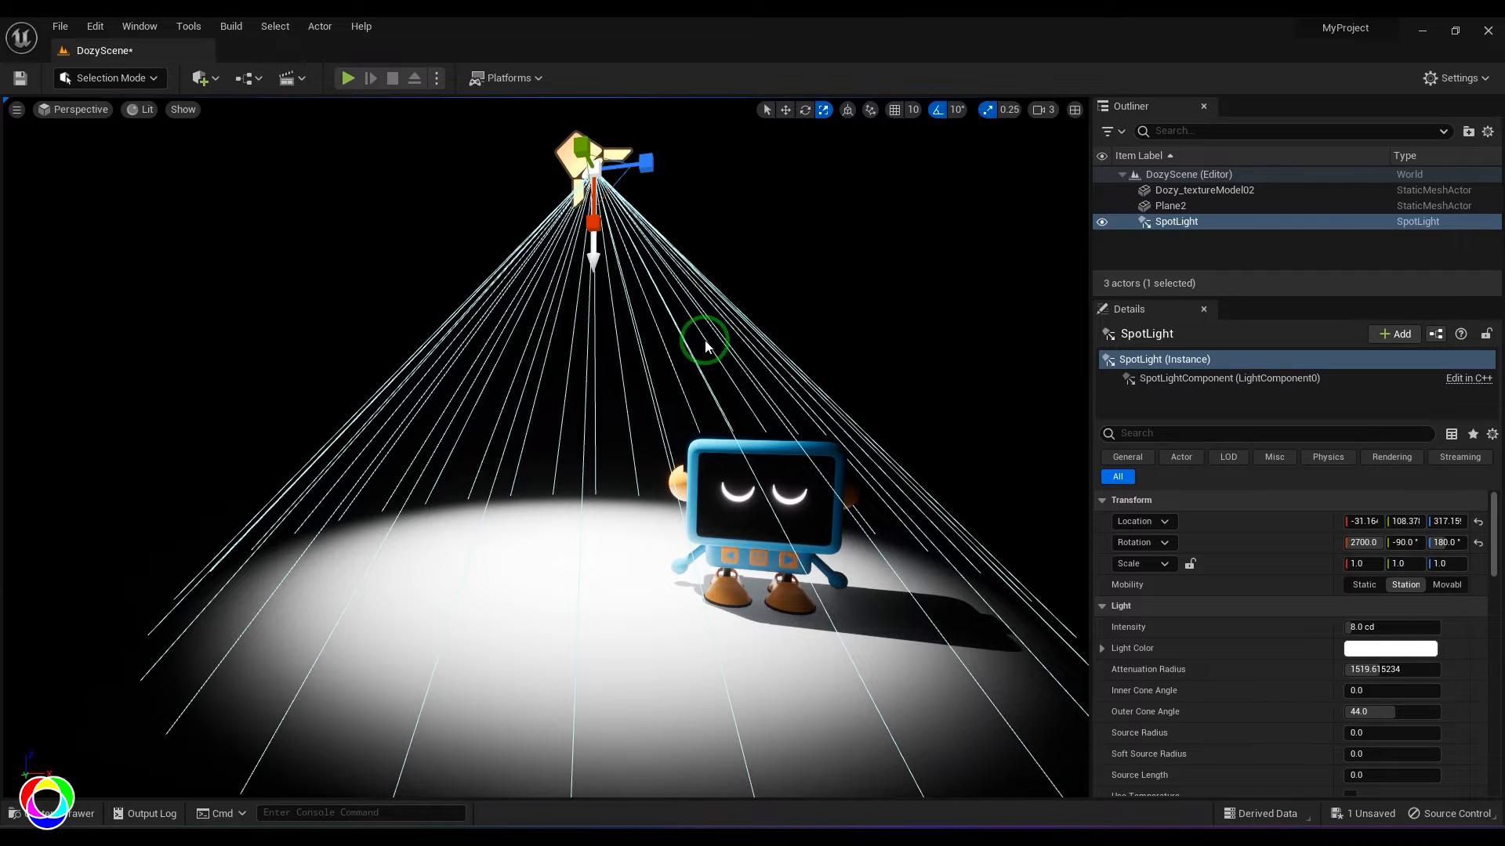
{"action": "mouse_move", "coordinate": [1295, 716]}
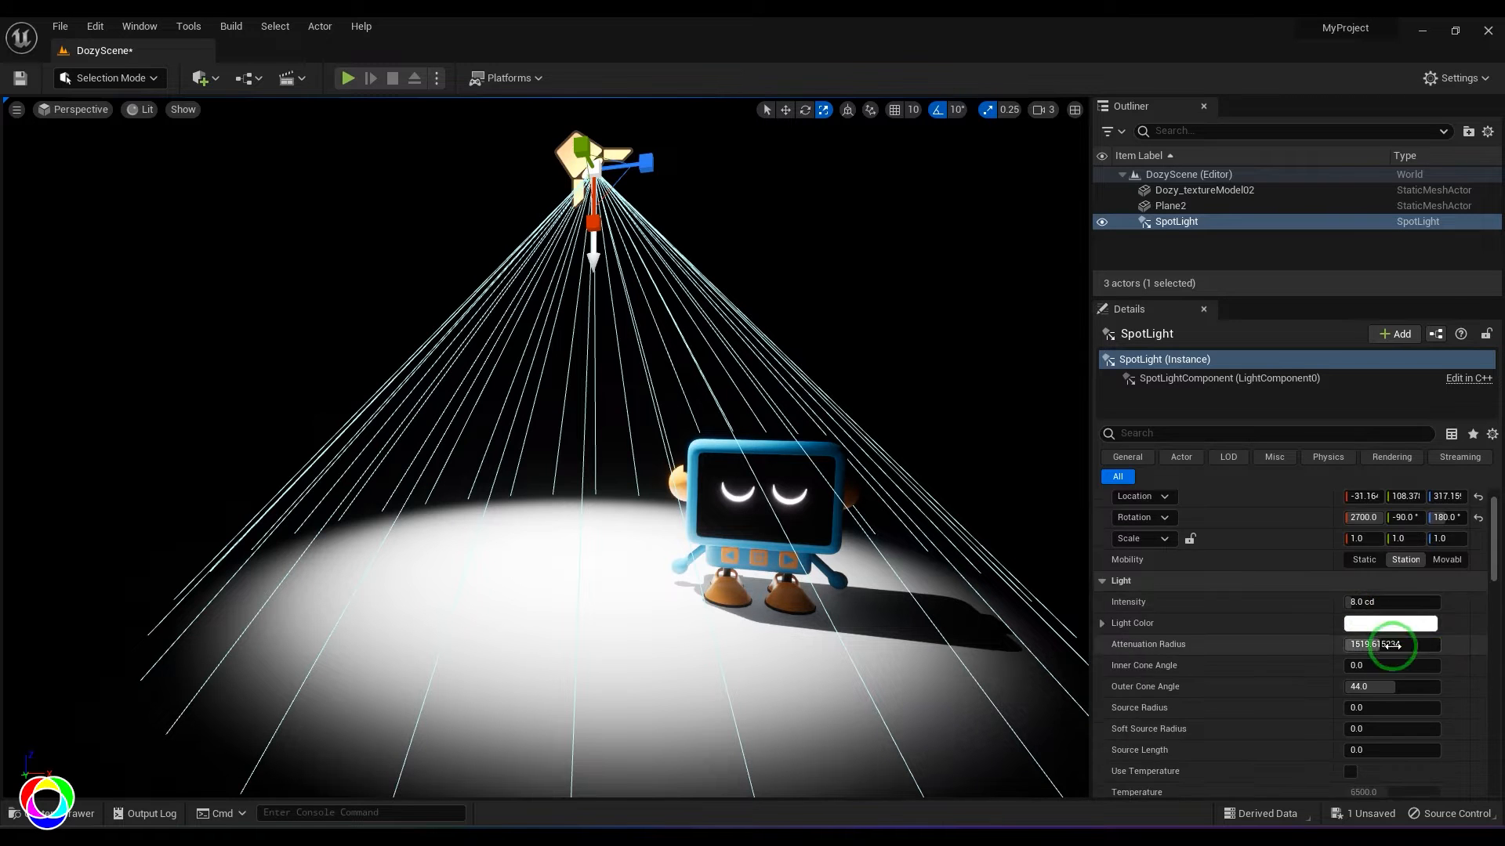
- Set the spot light's Intensity Units to Lumens, reading about 14.1 lm
{"action": "scroll", "scroll_direction": "down", "scroll_amount": 3}
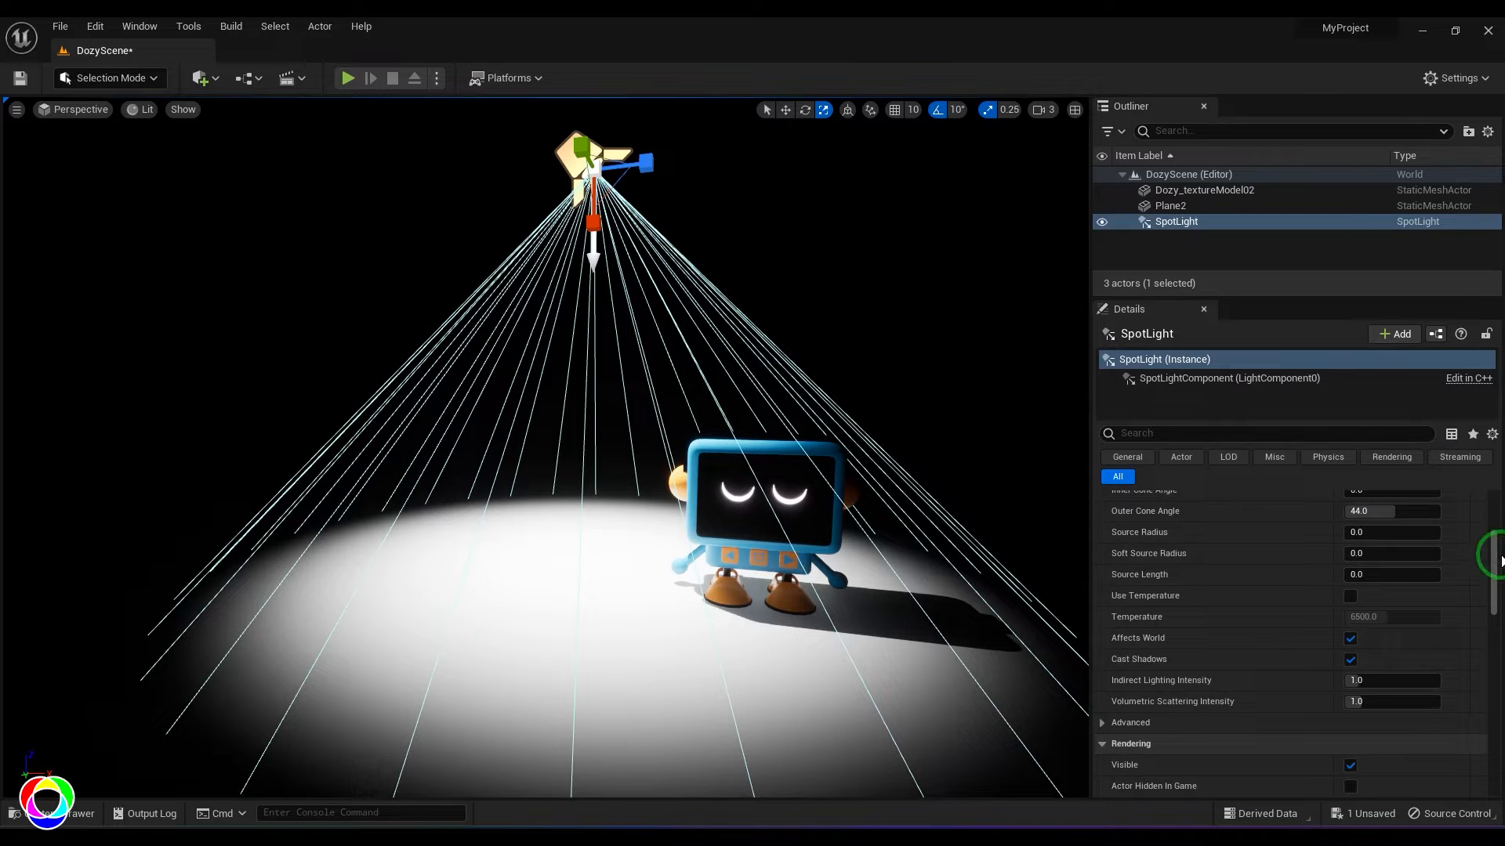
{"action": "scroll", "scroll_direction": "down", "scroll_amount": 3}
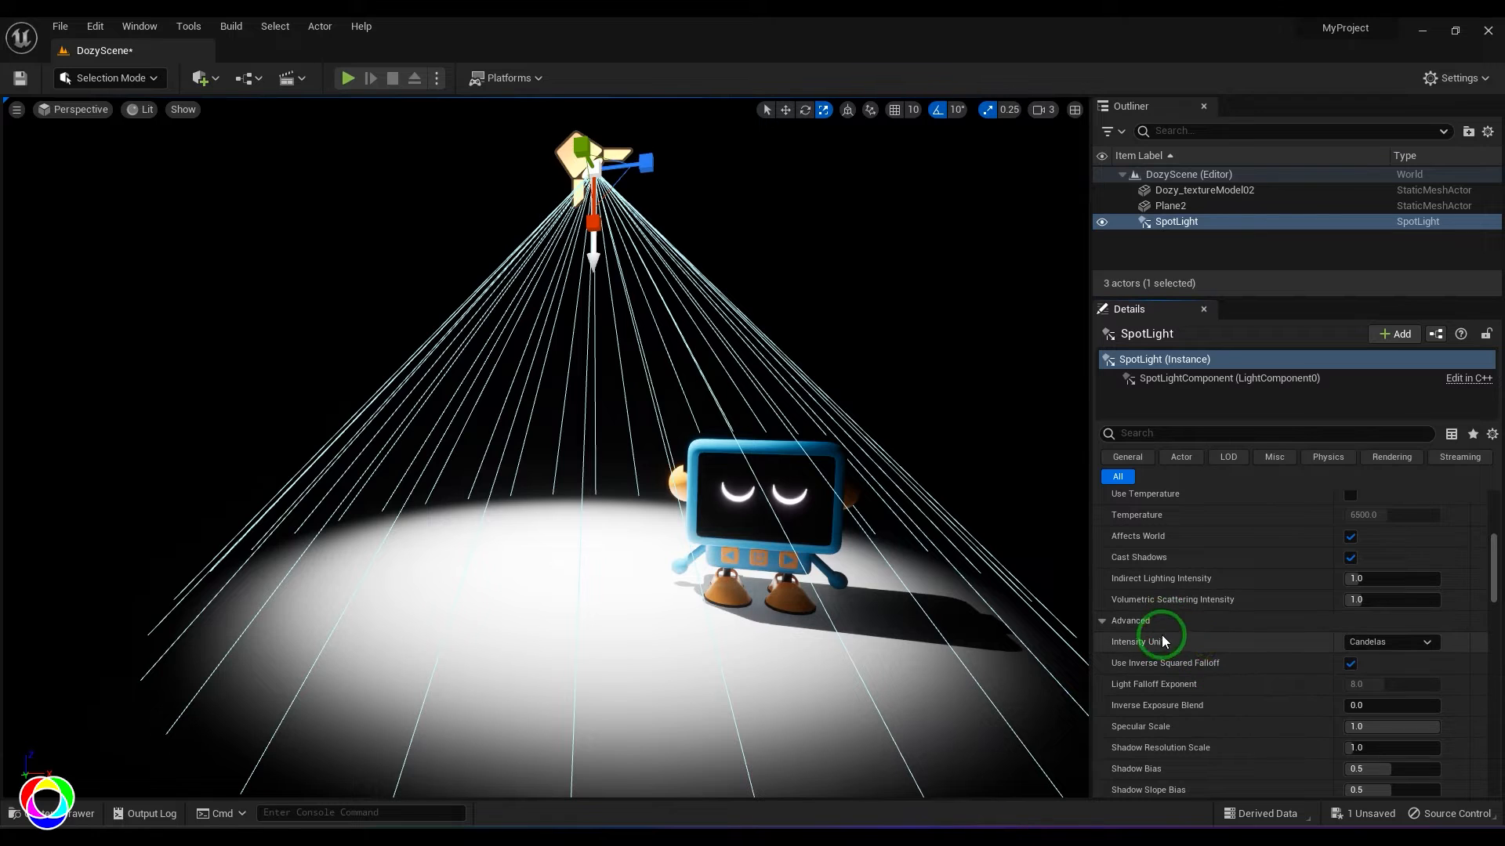
{"action": "left_click", "coordinate": [1426, 642]}
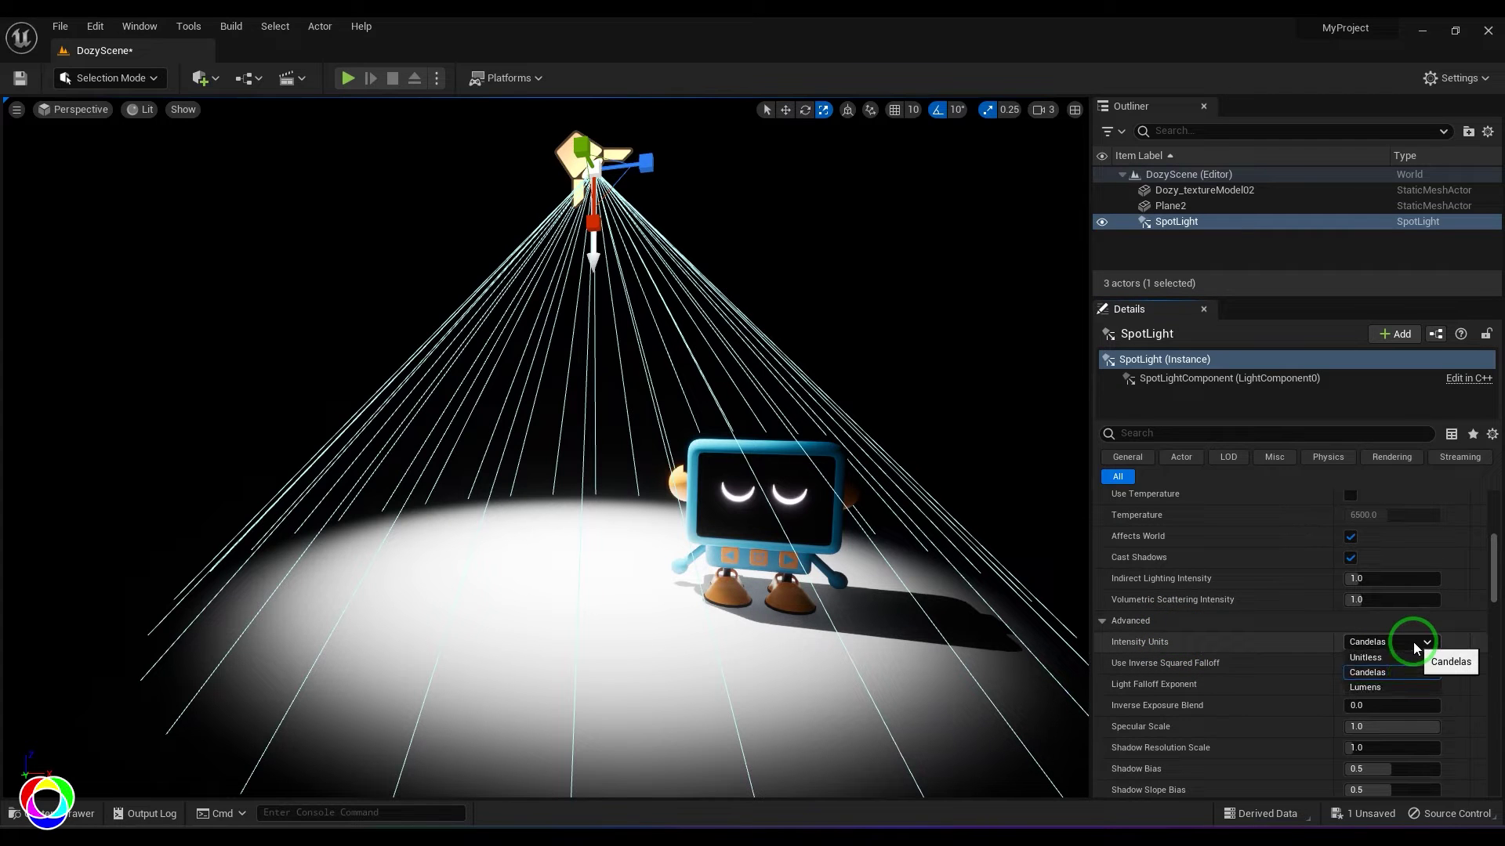
{"action": "left_click", "coordinate": [1367, 672]}
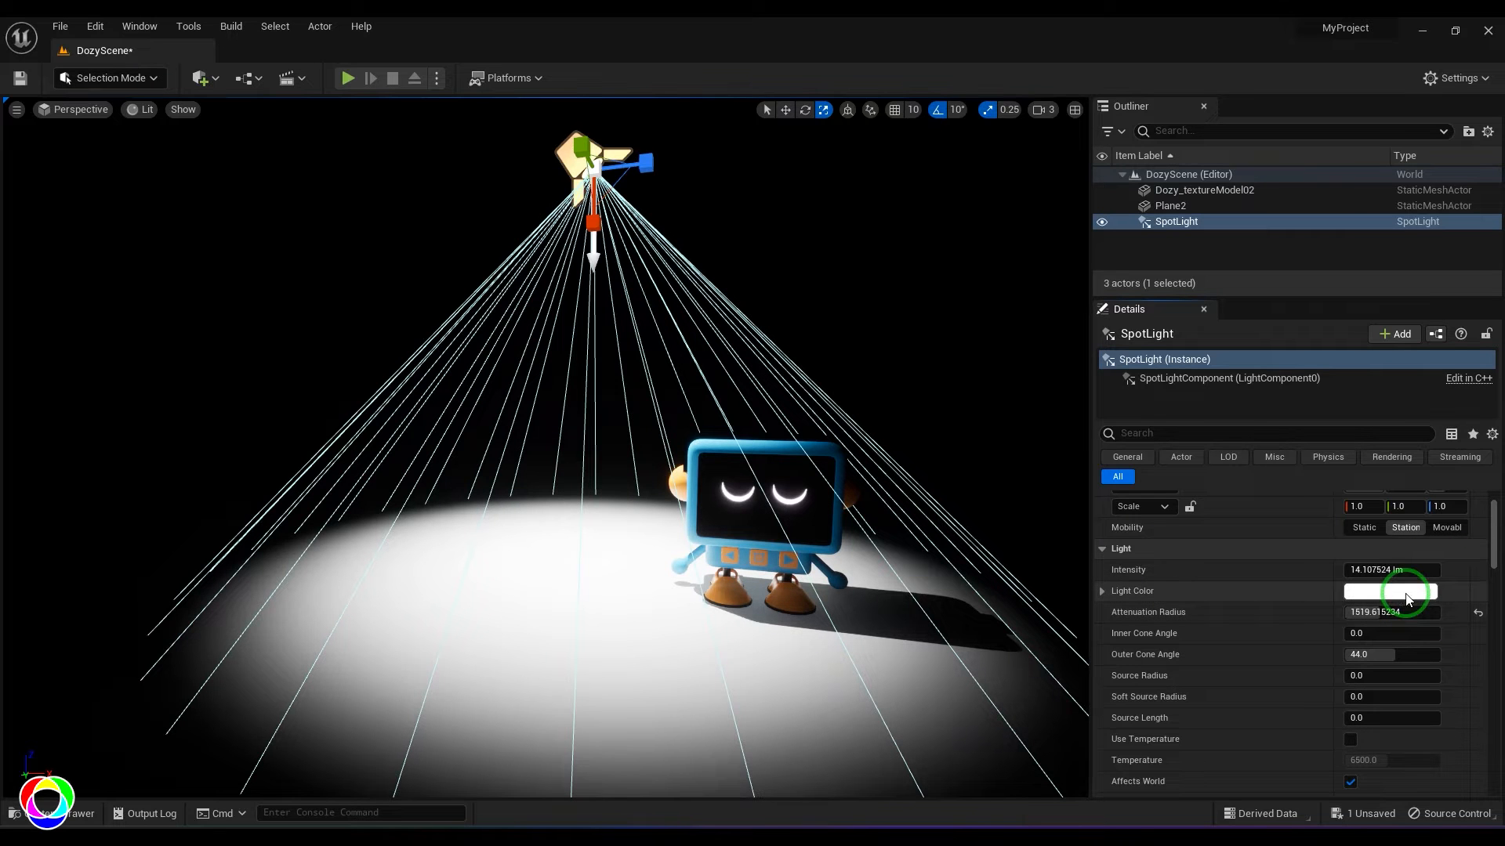
- Try a green light colour, reset it to white, and enable Use Temperature
{"action": "left_click", "coordinate": [1392, 592]}
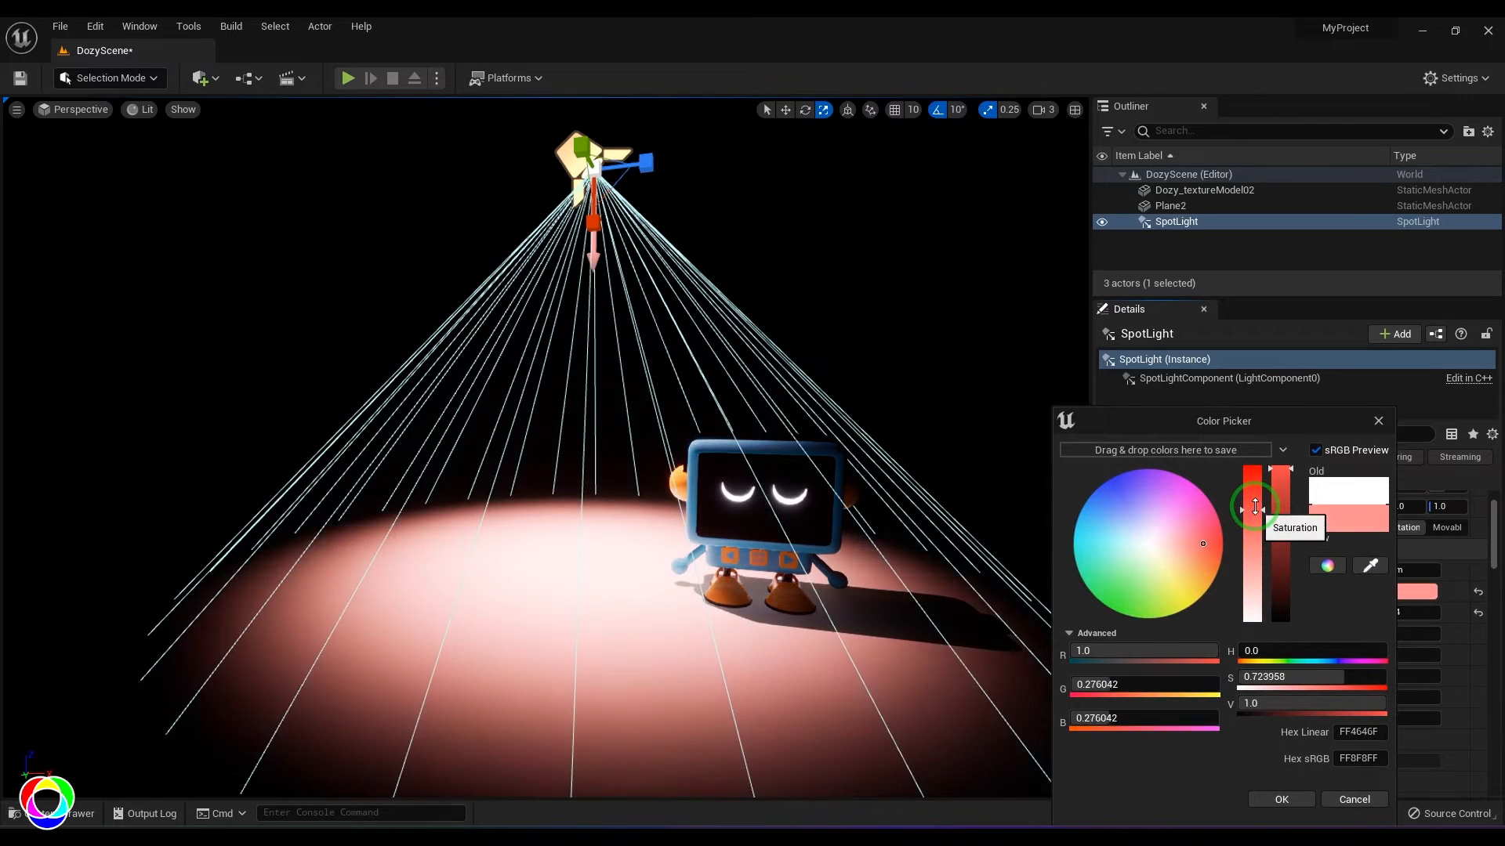
{"action": "left_click_drag", "start_coordinate": [1201, 543], "coordinate": [1158, 595]}
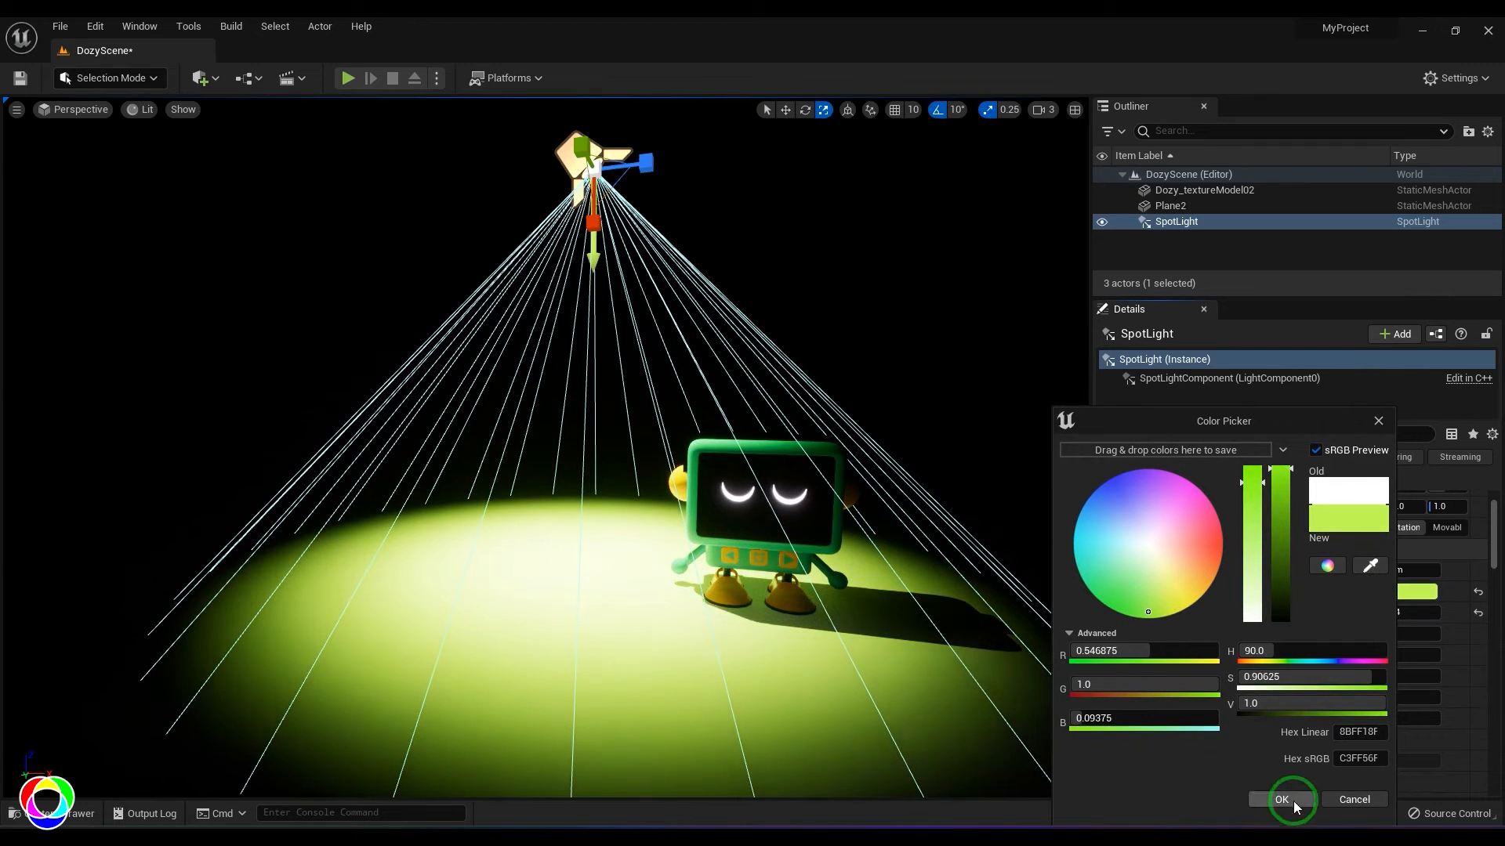
{"action": "left_click", "coordinate": [1281, 799]}
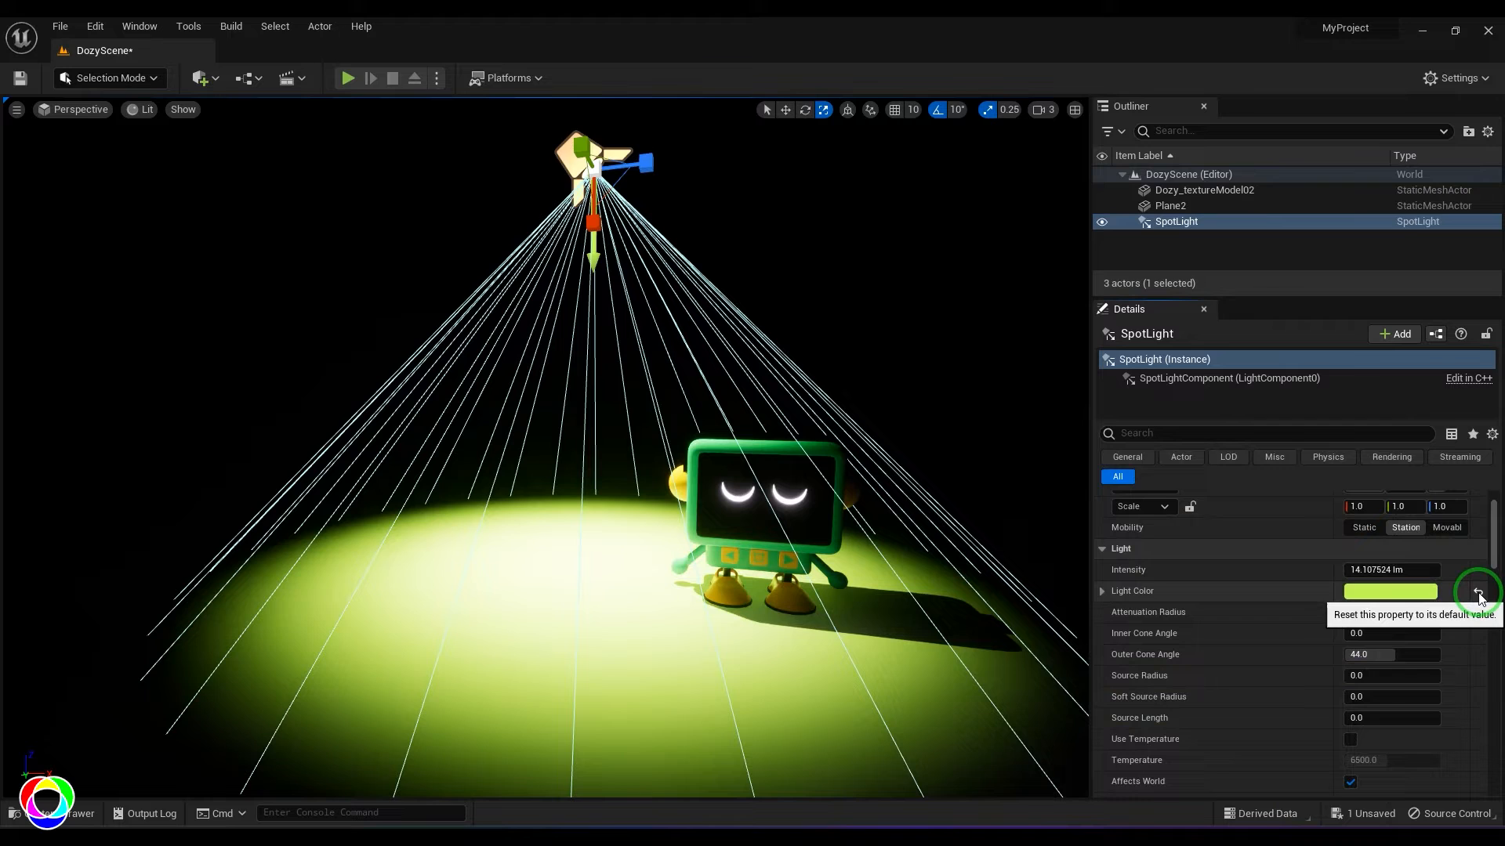
{"action": "left_click", "coordinate": [1478, 592]}
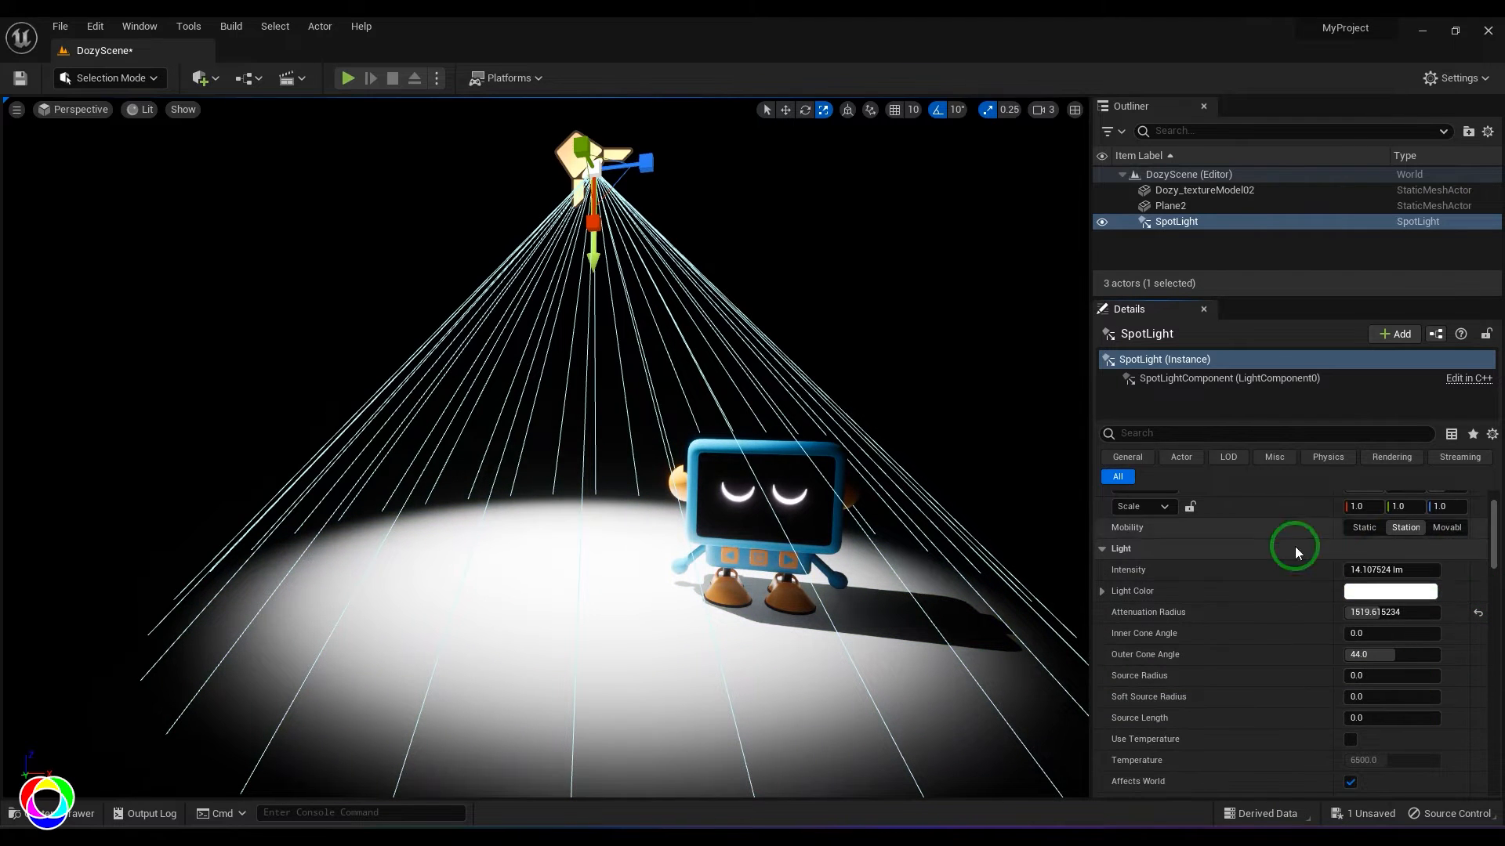
{"action": "left_click", "coordinate": [1349, 739]}
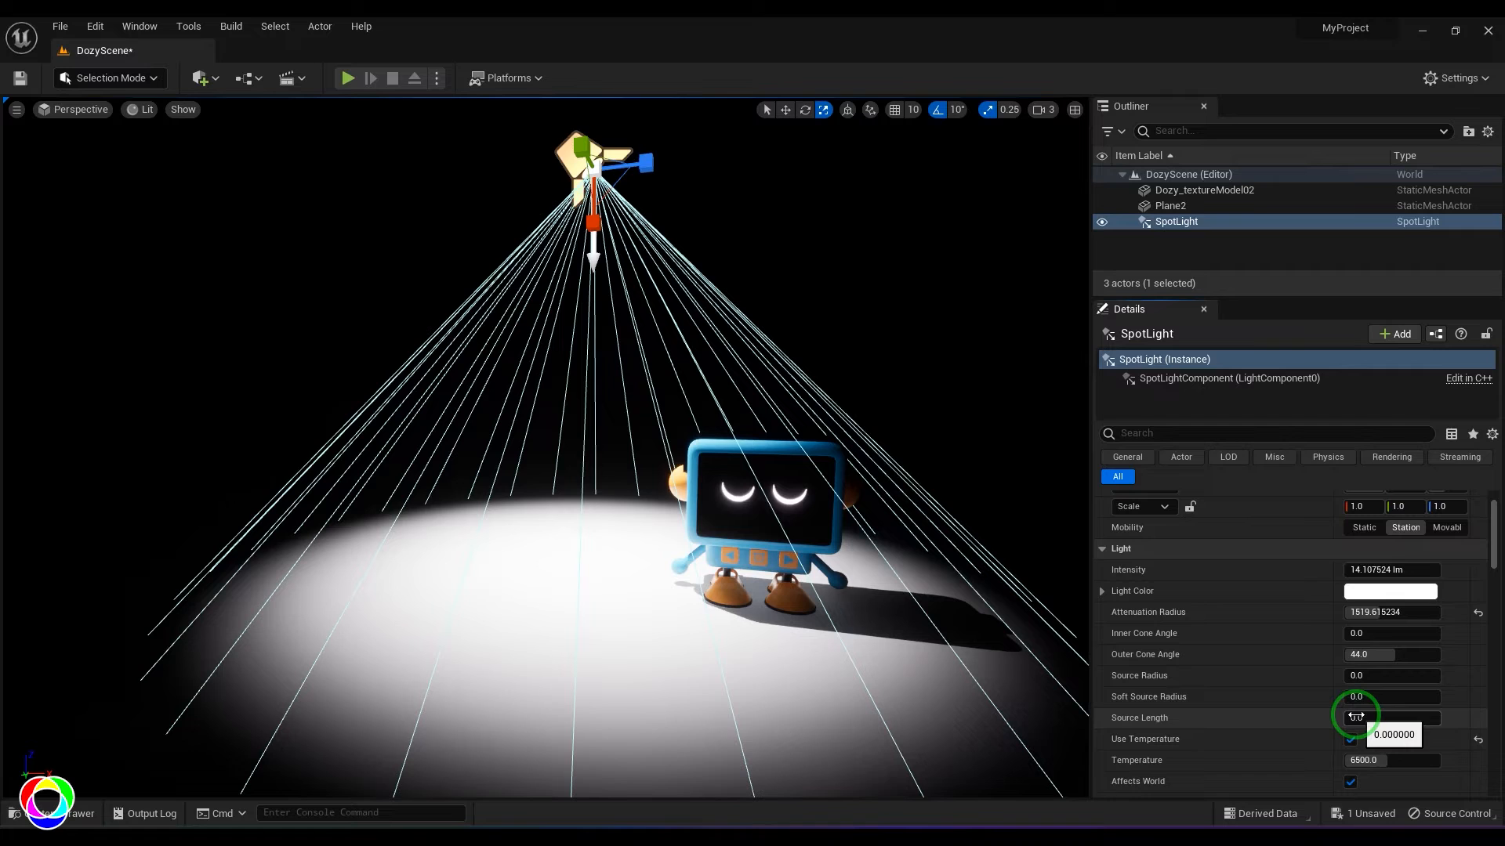
{"action": "mouse_move", "coordinate": [1373, 761]}
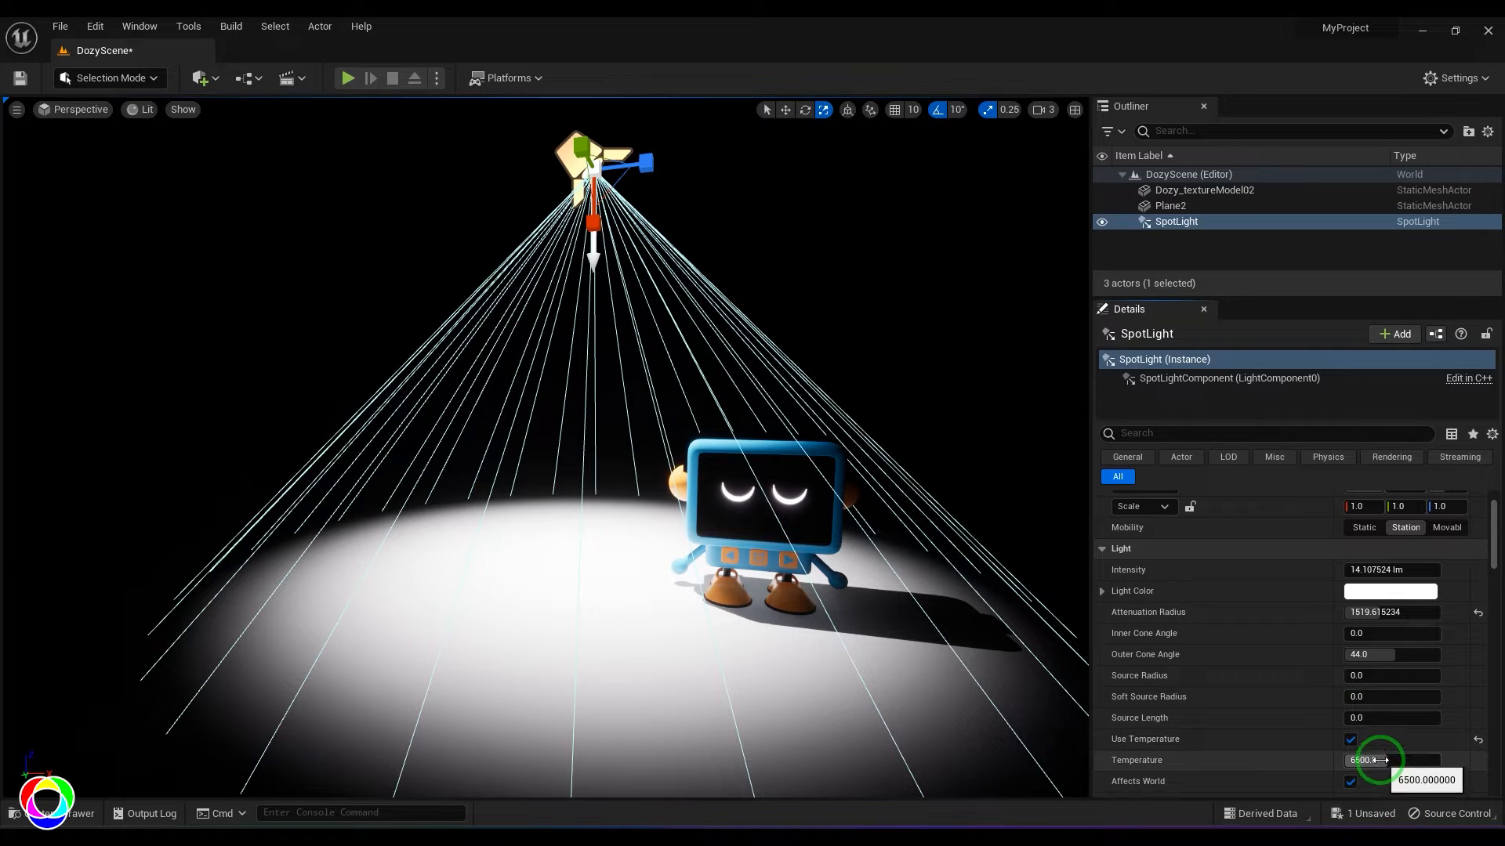
{"action": "scroll", "scroll_direction": "down", "scroll_amount": 3}
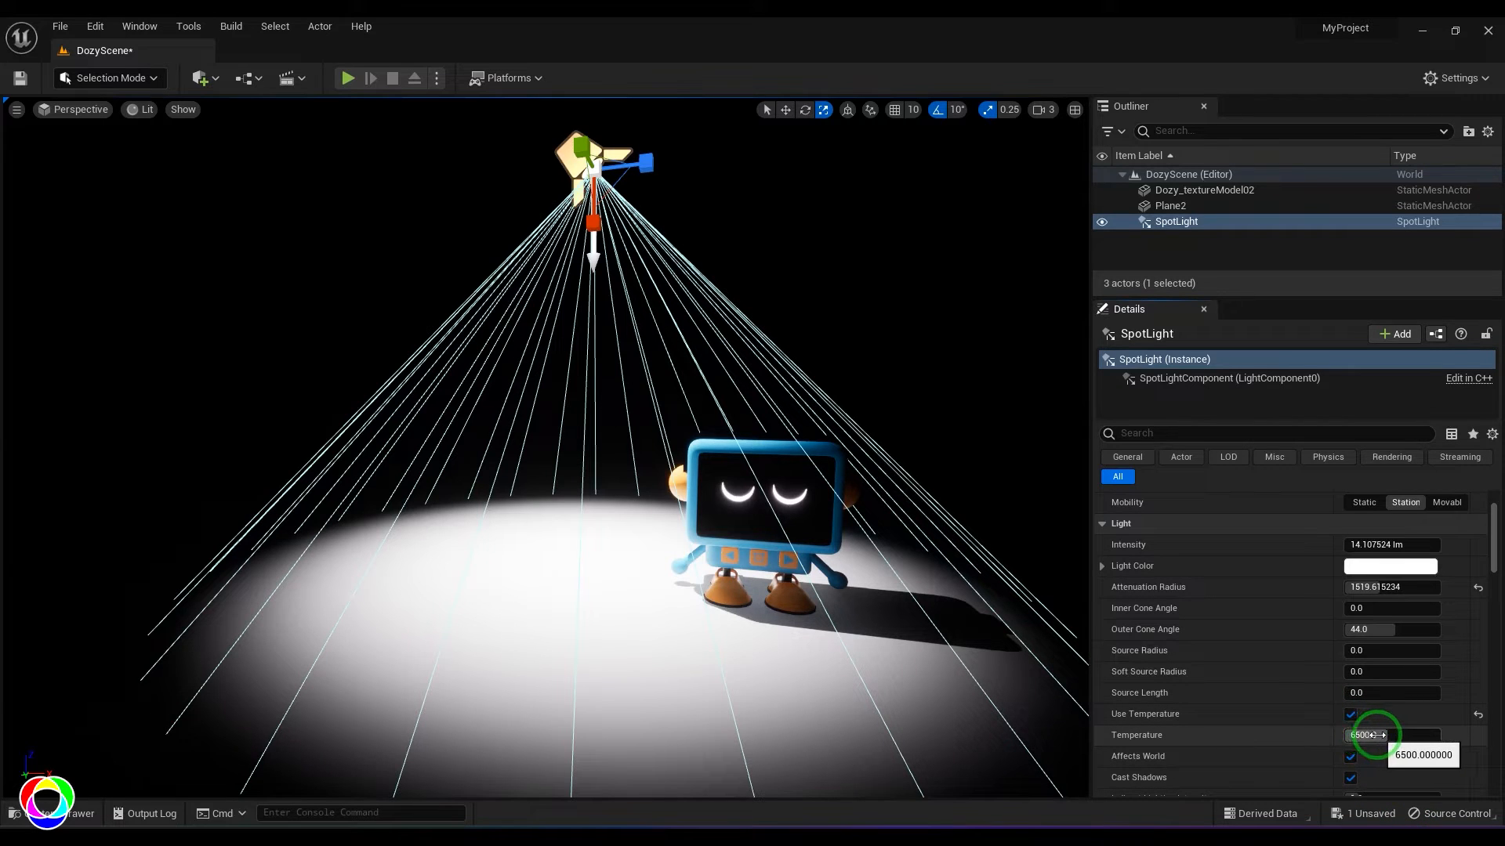
{"action": "left_click_drag", "start_coordinate": [1391, 735], "coordinate": [1353, 735]}
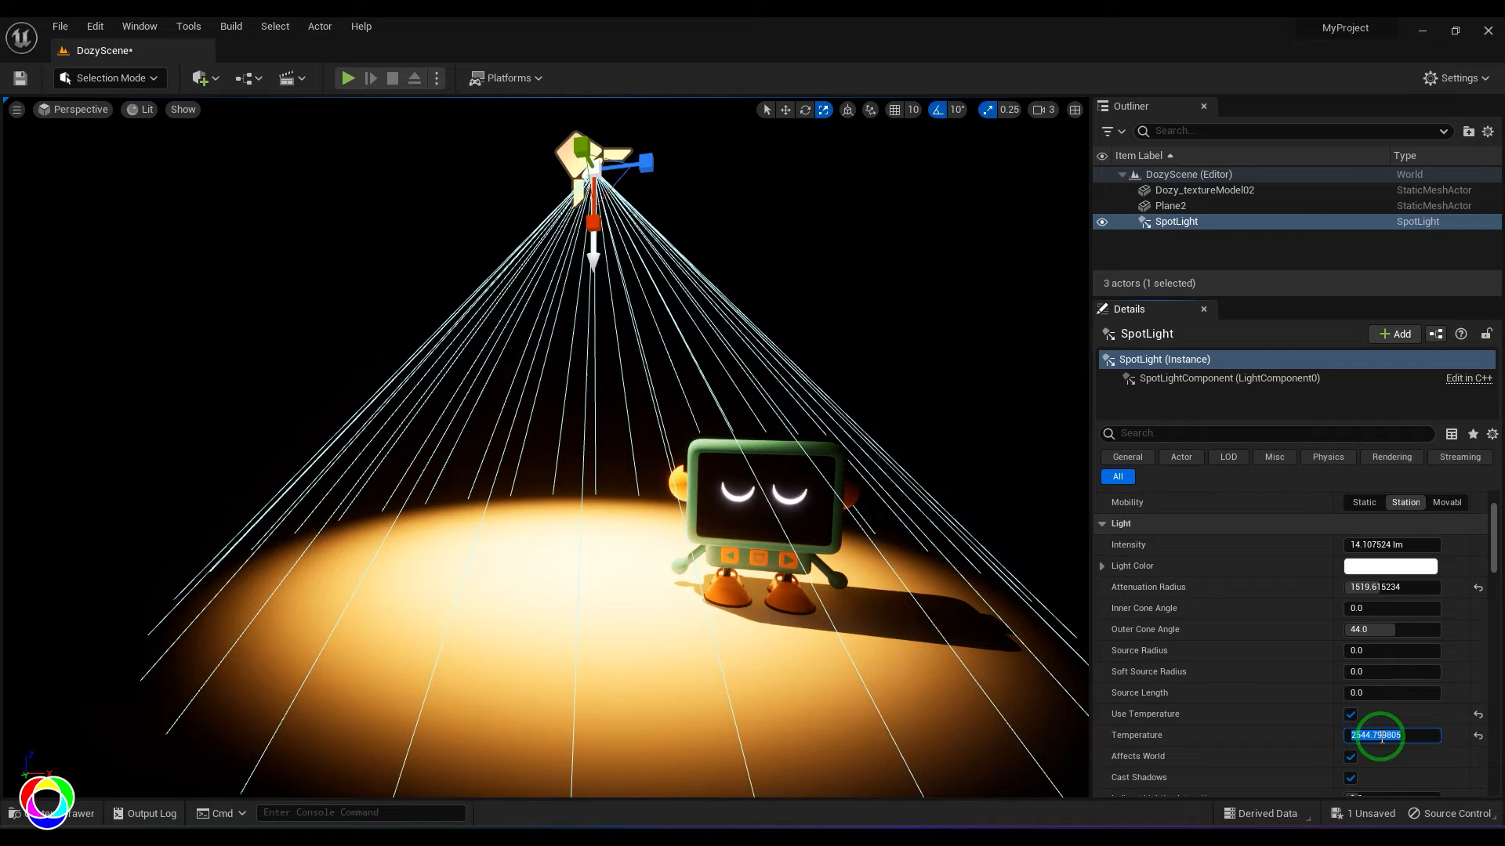
{"action": "type", "text": "1800.0"}
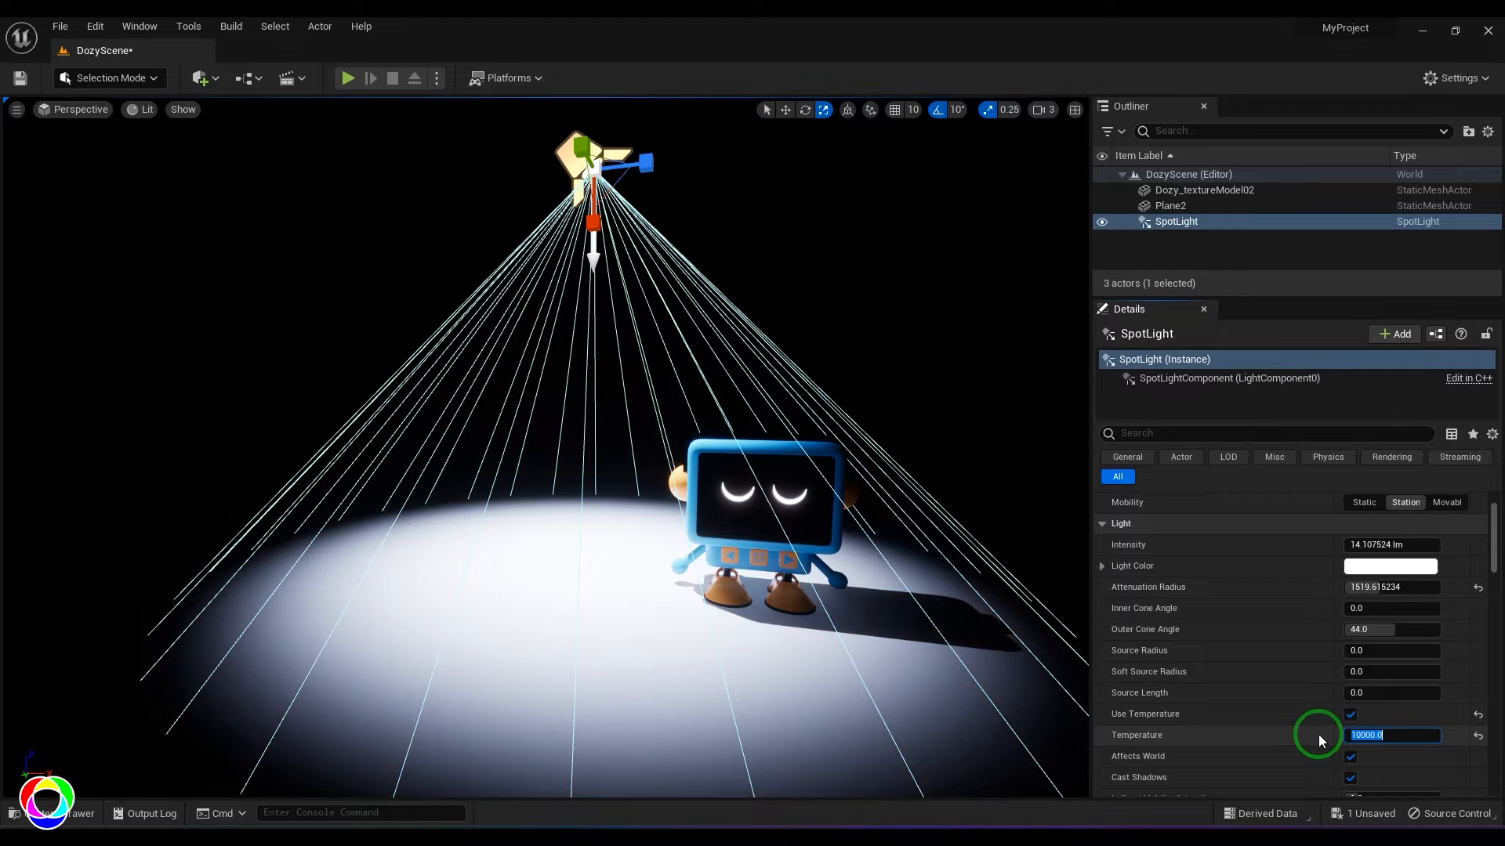
{"action": "type", "text": "6500.0"}
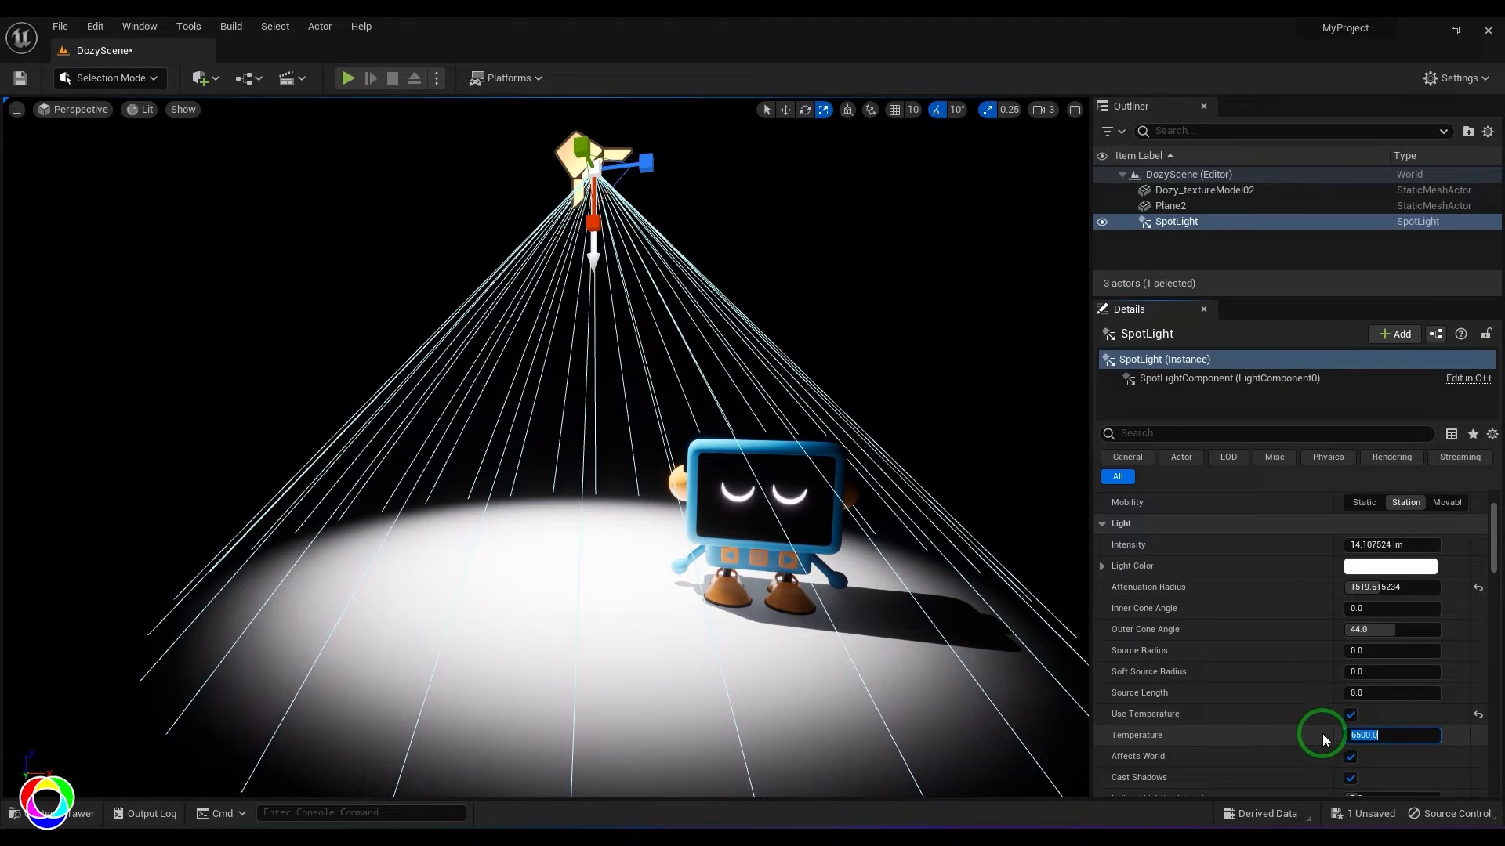
- Toggle Affects World off and back on, then disable Use Temperature
{"action": "left_click", "coordinate": [1350, 756]}
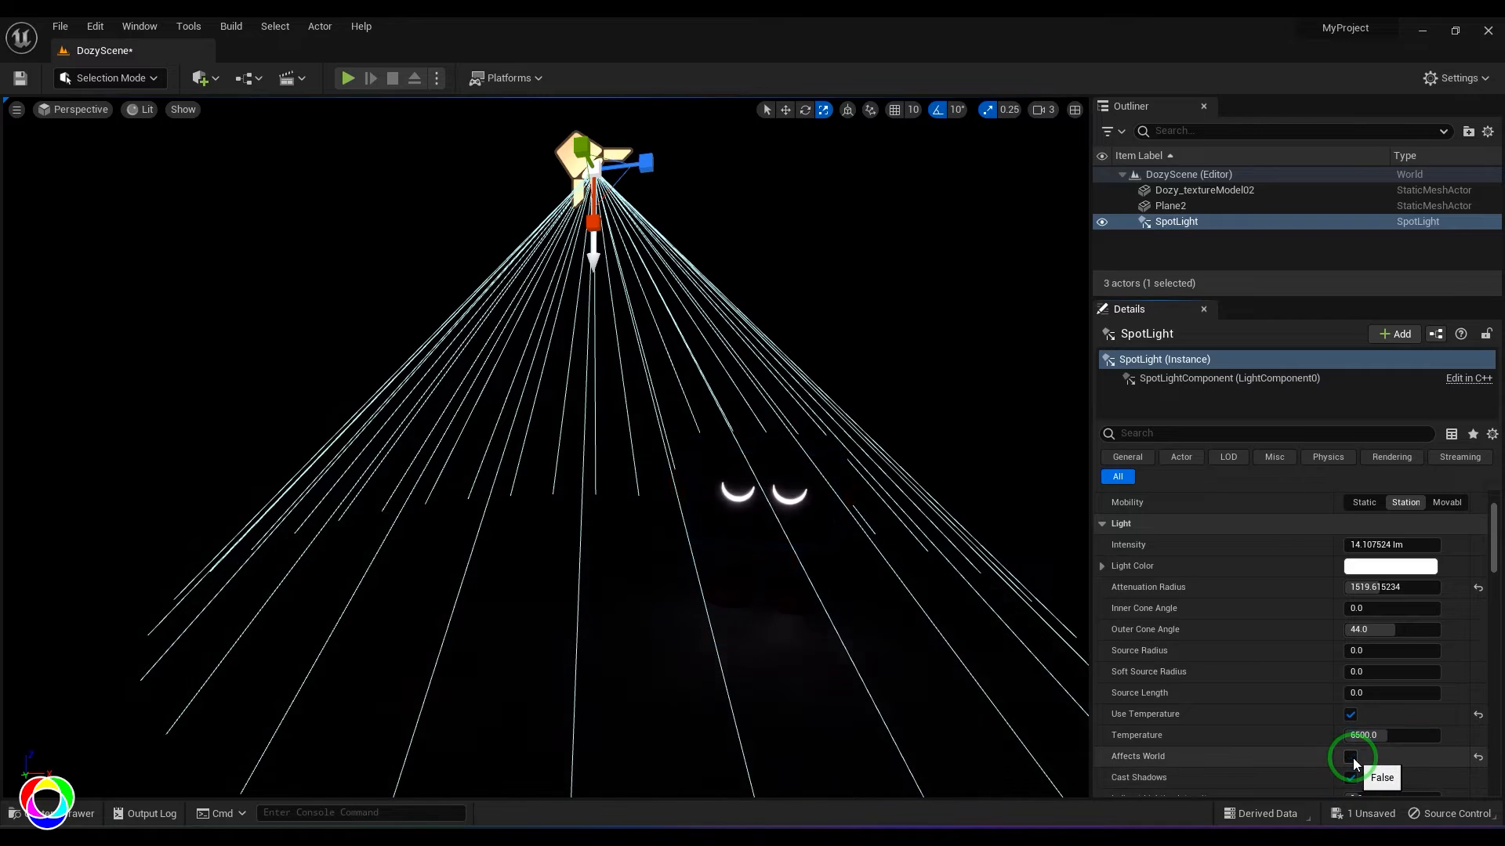
{"action": "left_click", "coordinate": [1350, 757]}
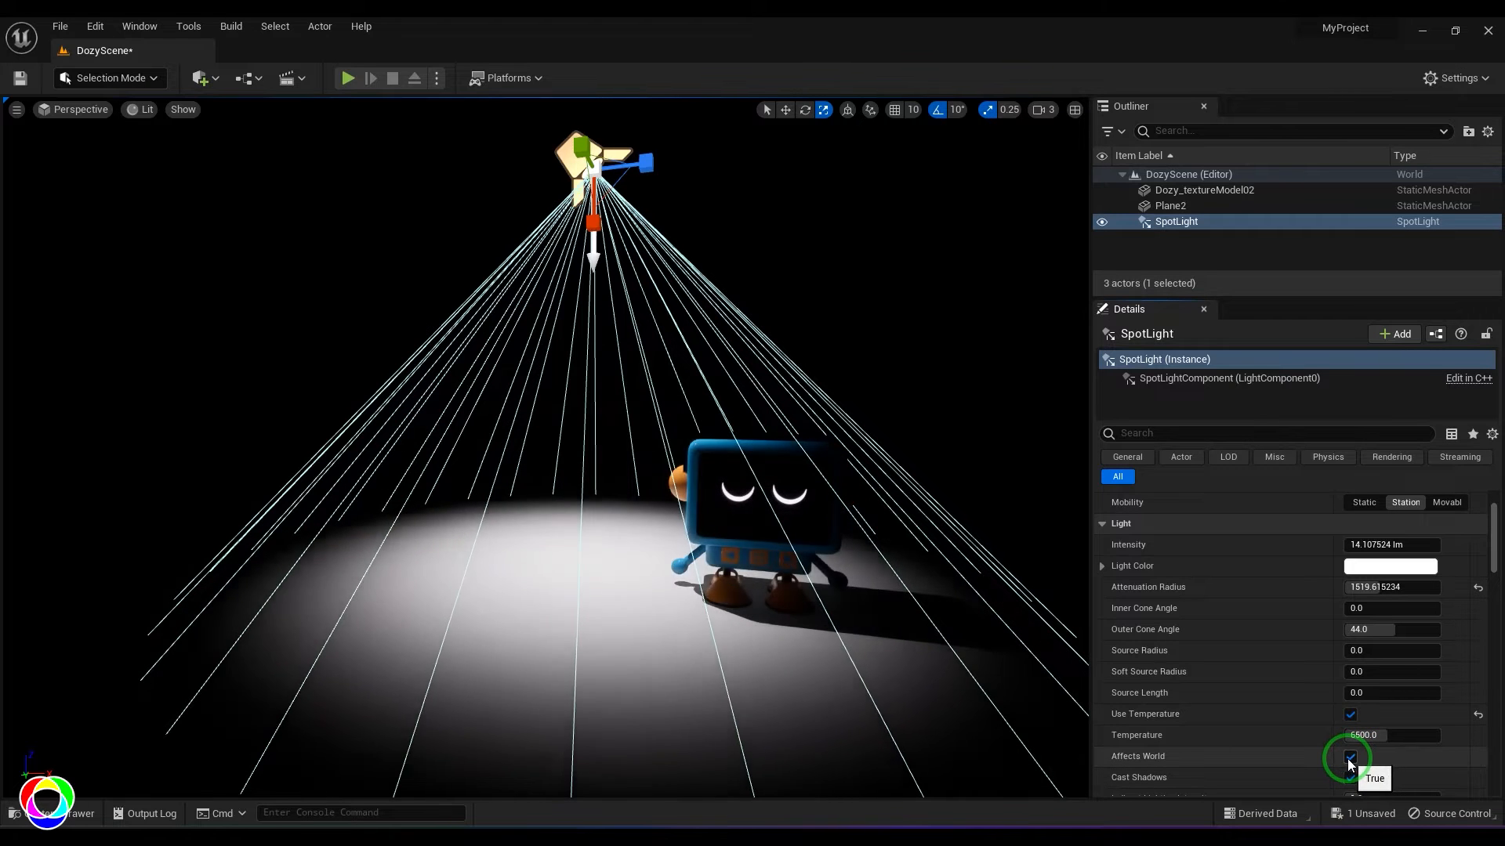
{"action": "left_click", "coordinate": [1349, 756]}
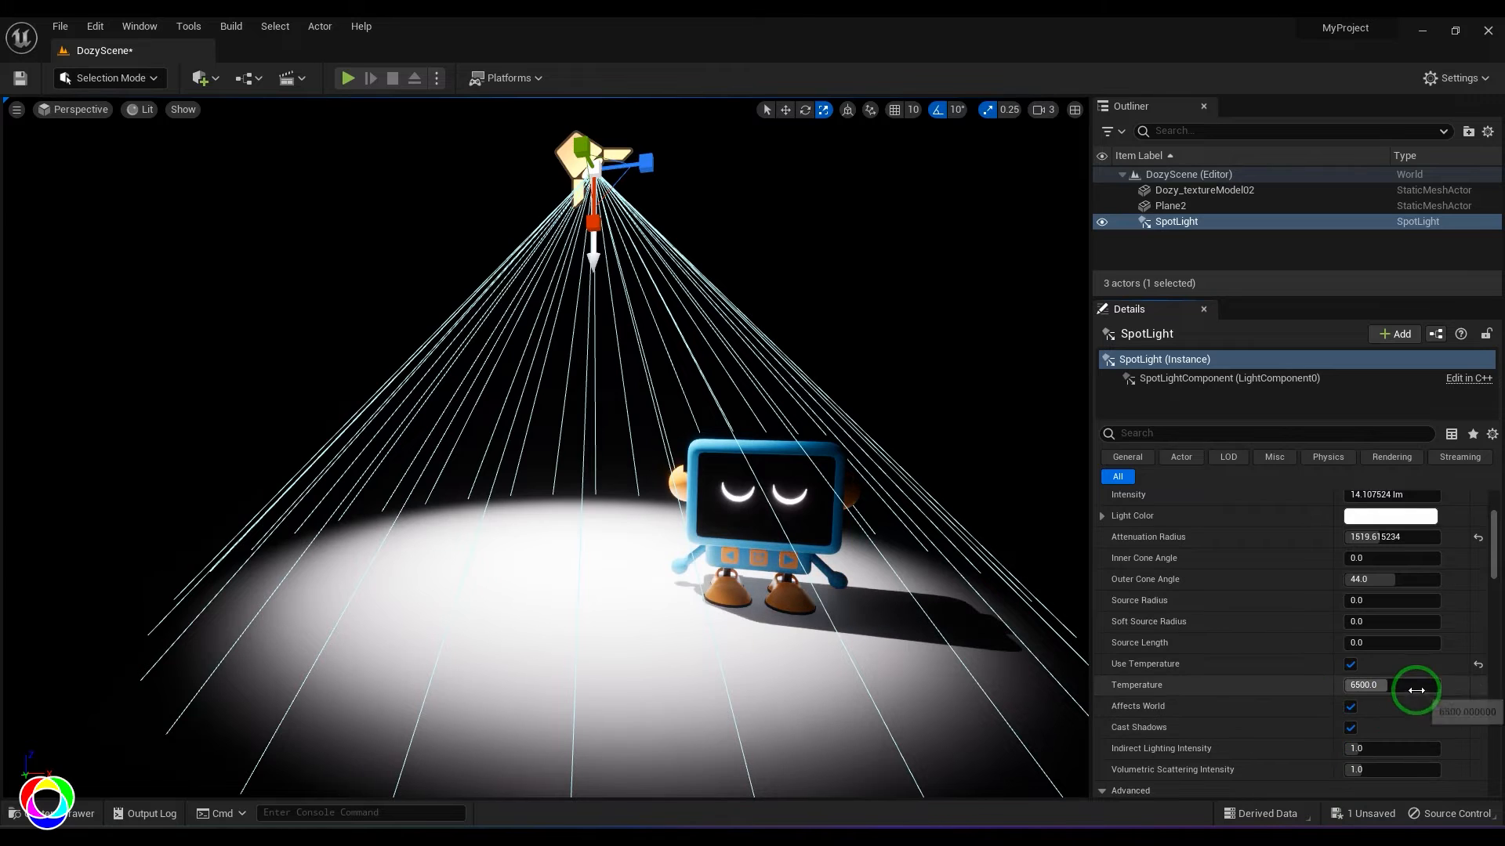
{"action": "left_click", "coordinate": [1350, 664]}
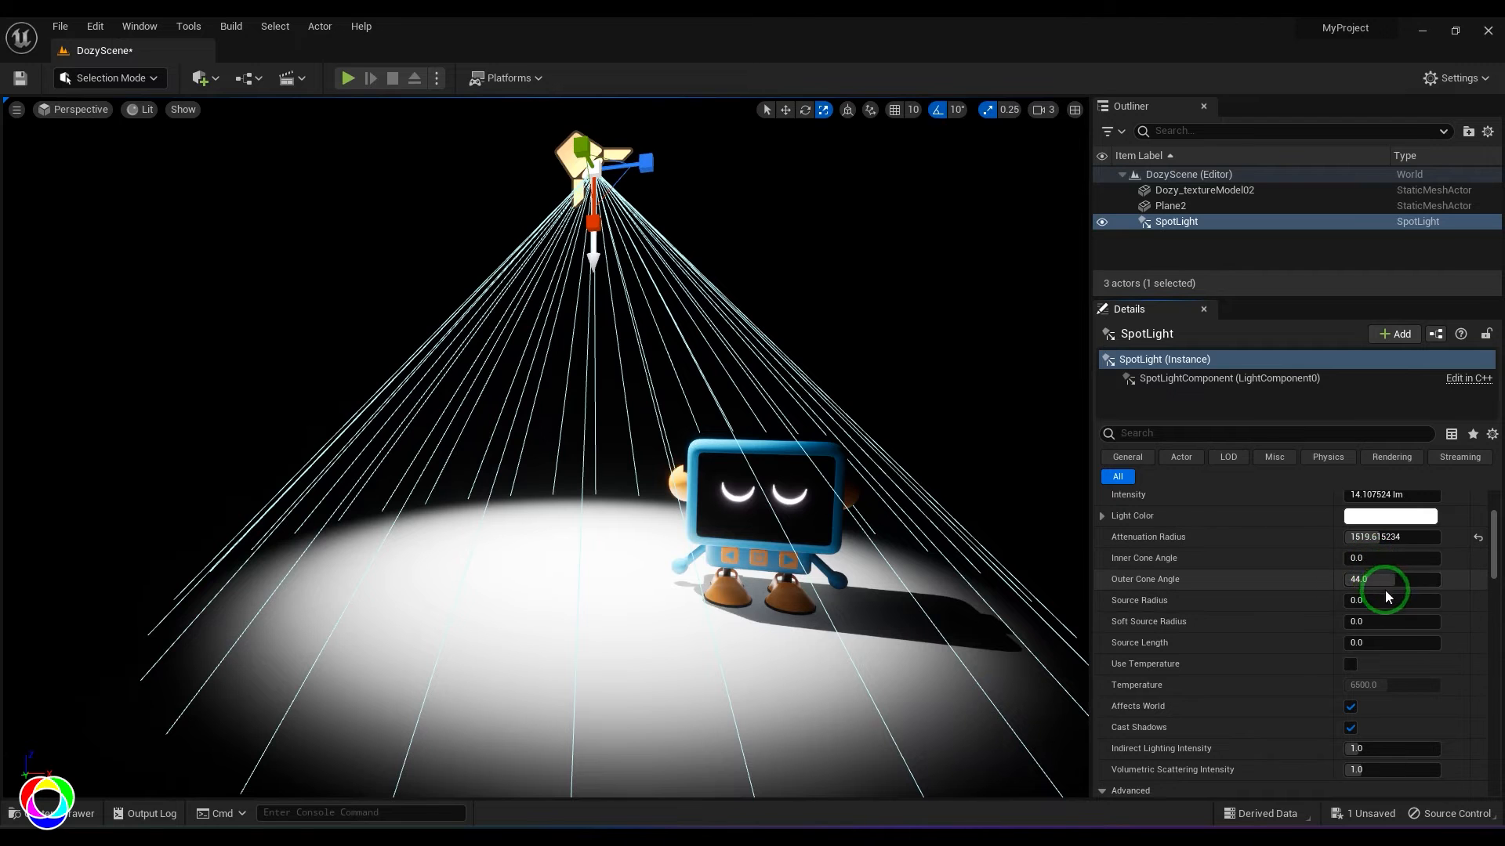
- Adjust the Outer Cone Angle from 29.44 toward about 33.86
{"action": "left_click_drag", "start_coordinate": [1392, 579], "coordinate": [1368, 578]}
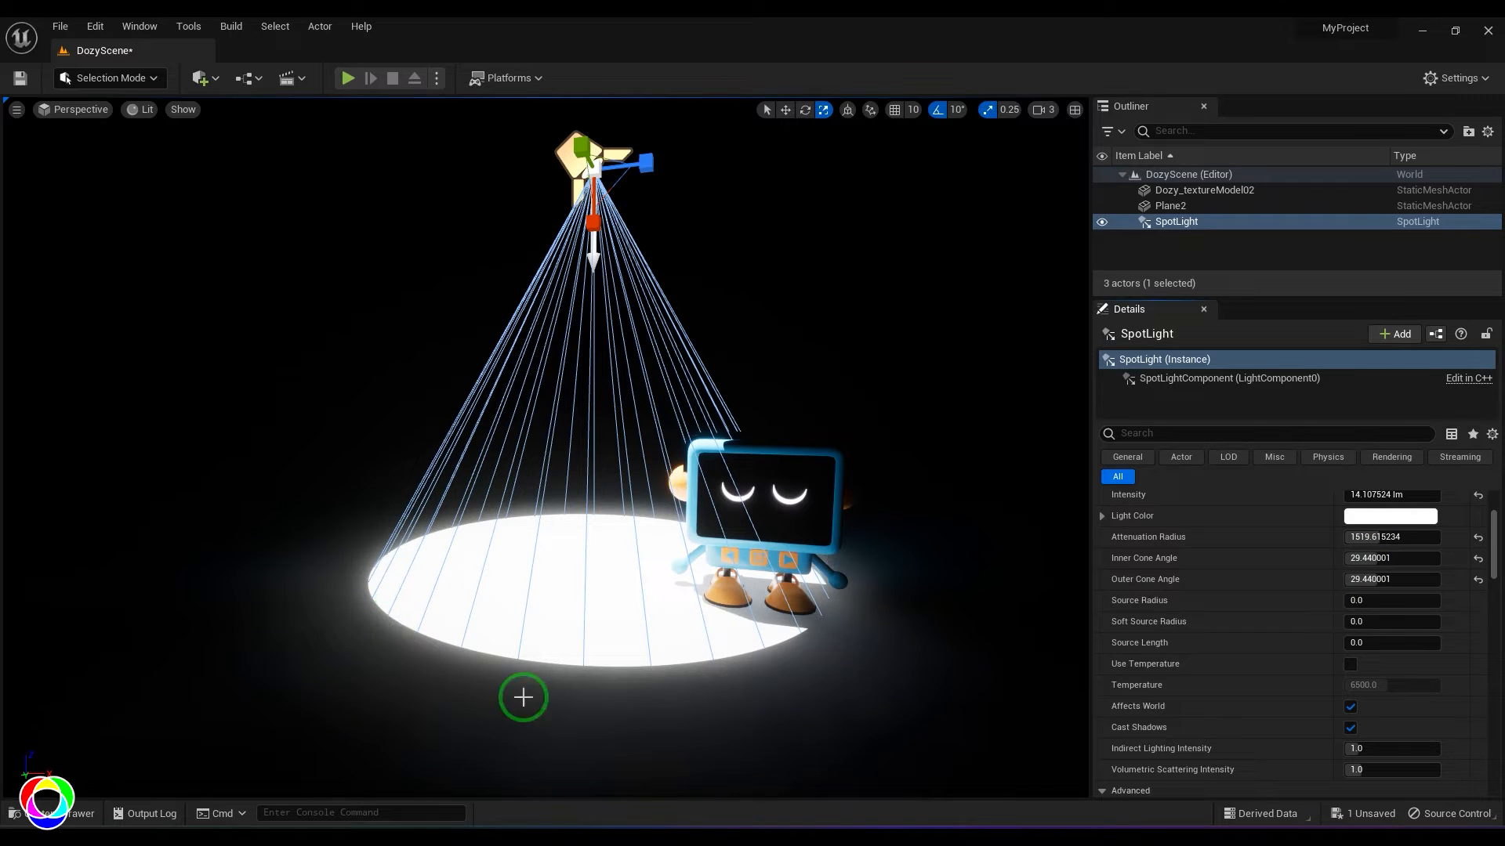
{"action": "left_click", "coordinate": [1379, 579]}
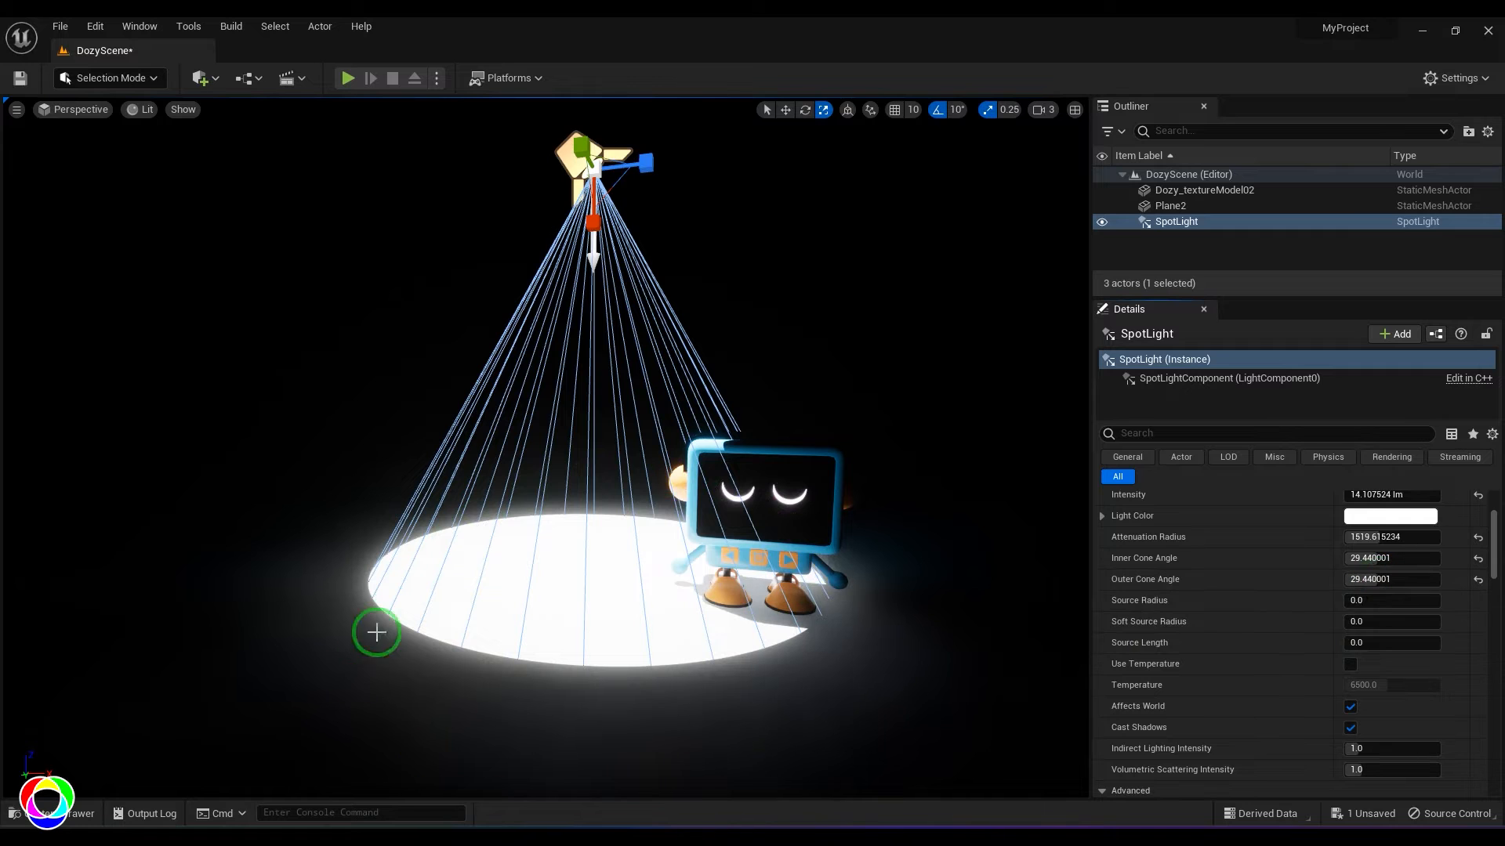
{"action": "mouse_move", "coordinate": [1237, 601]}
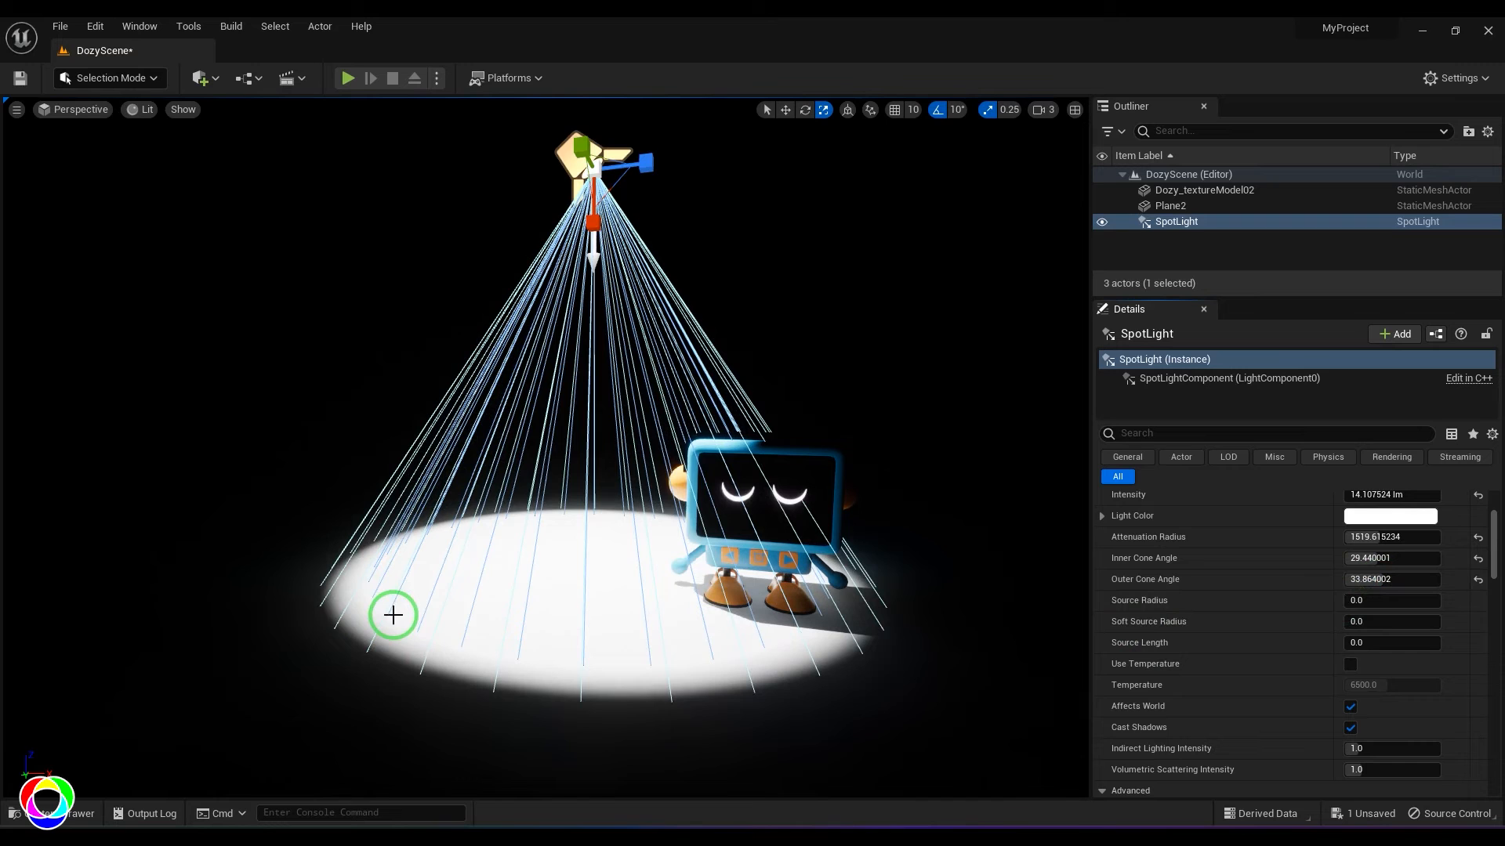
{"action": "mouse_move", "coordinate": [346, 618]}
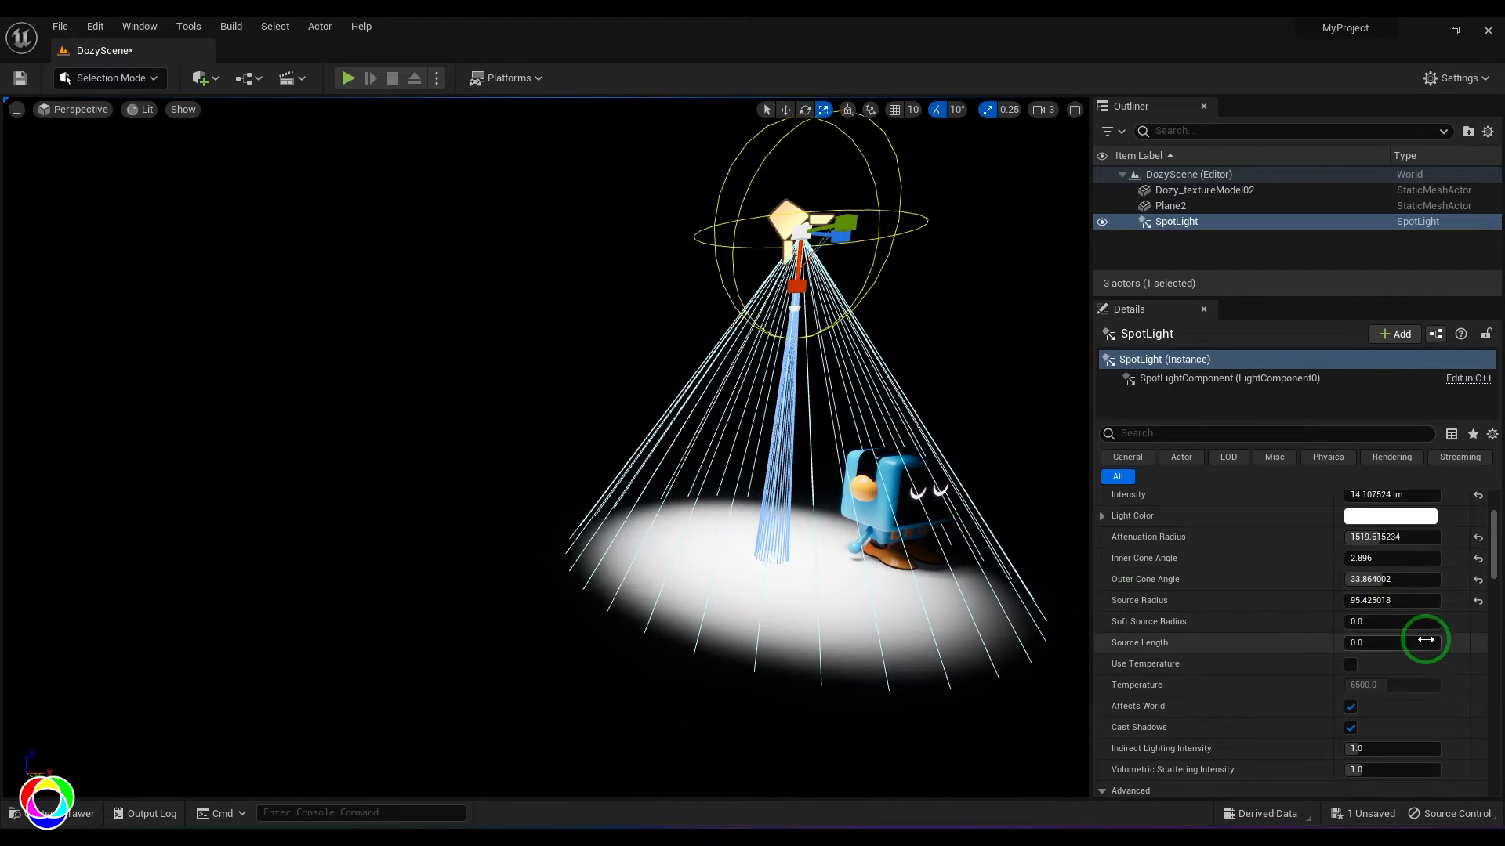
- Test a longer light source, then reset the source size back to 0
{"action": "left_click_drag", "start_coordinate": [1425, 642], "coordinate": [1329, 638]}
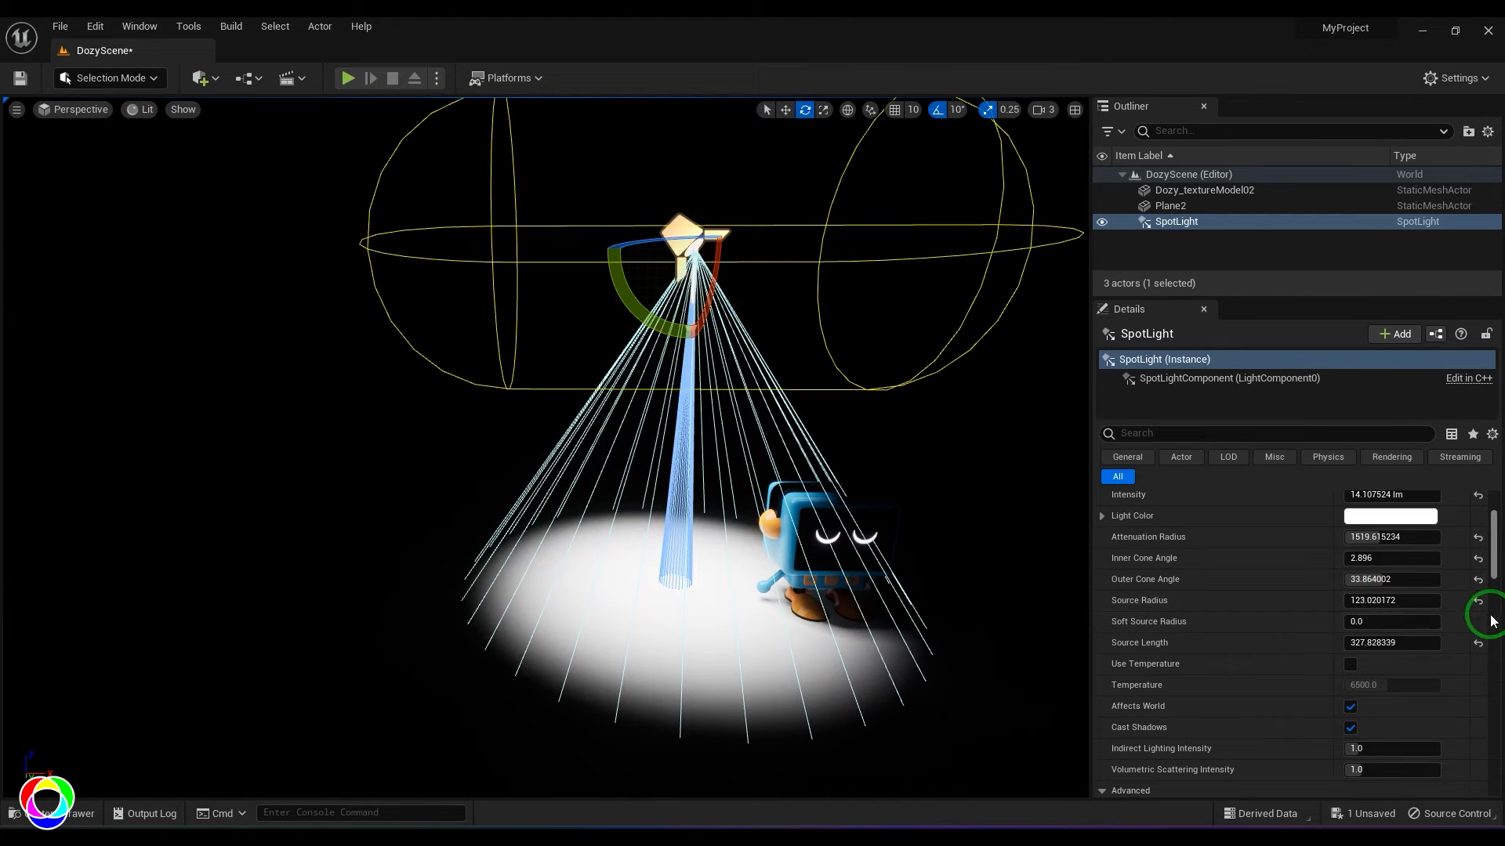
{"action": "left_click", "coordinate": [1478, 601]}
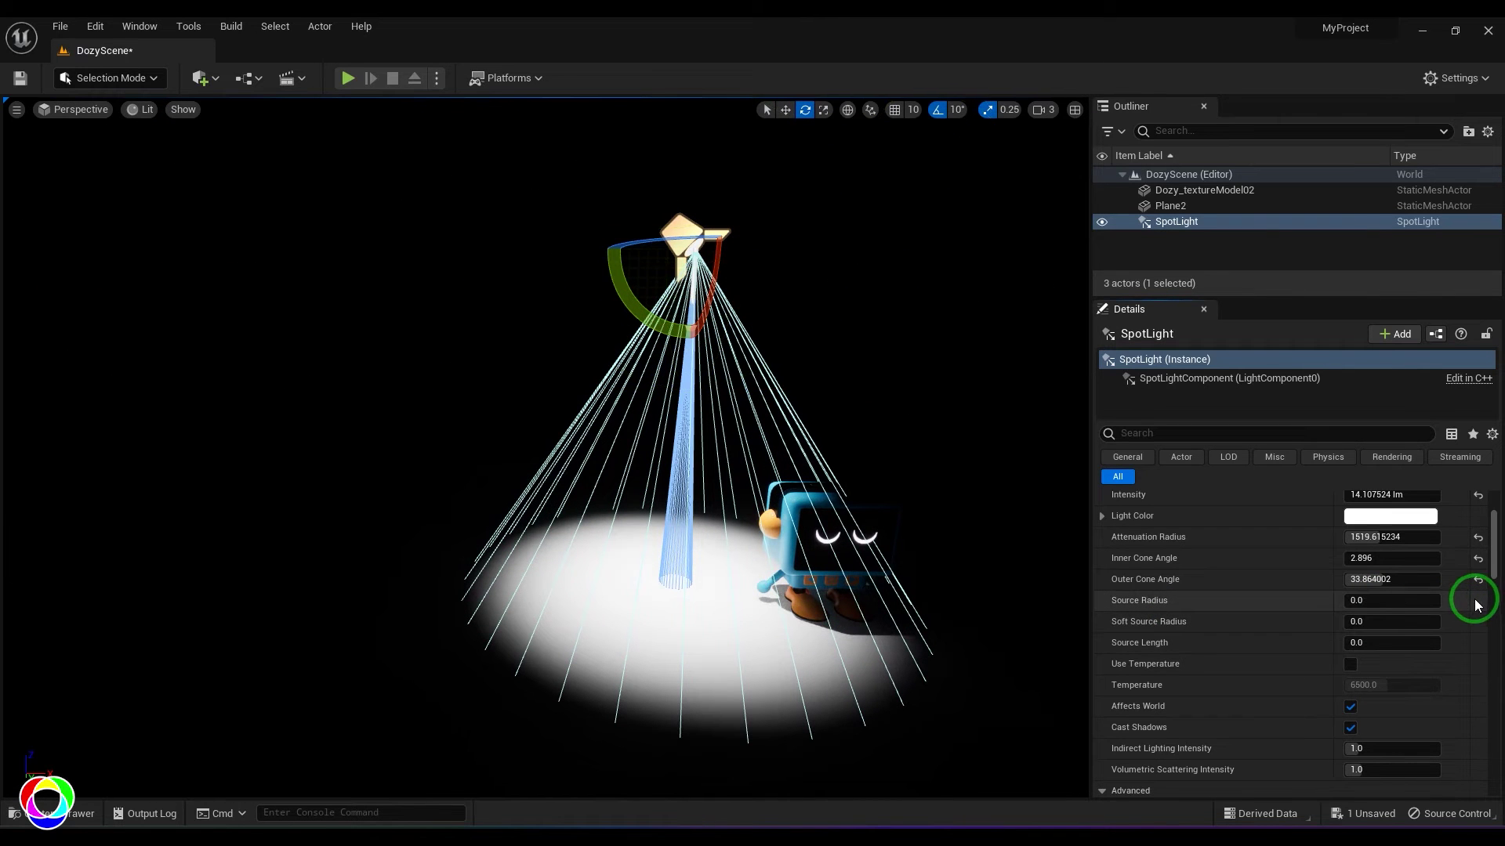
{"action": "scroll", "scroll_direction": "down", "scroll_amount": 3}
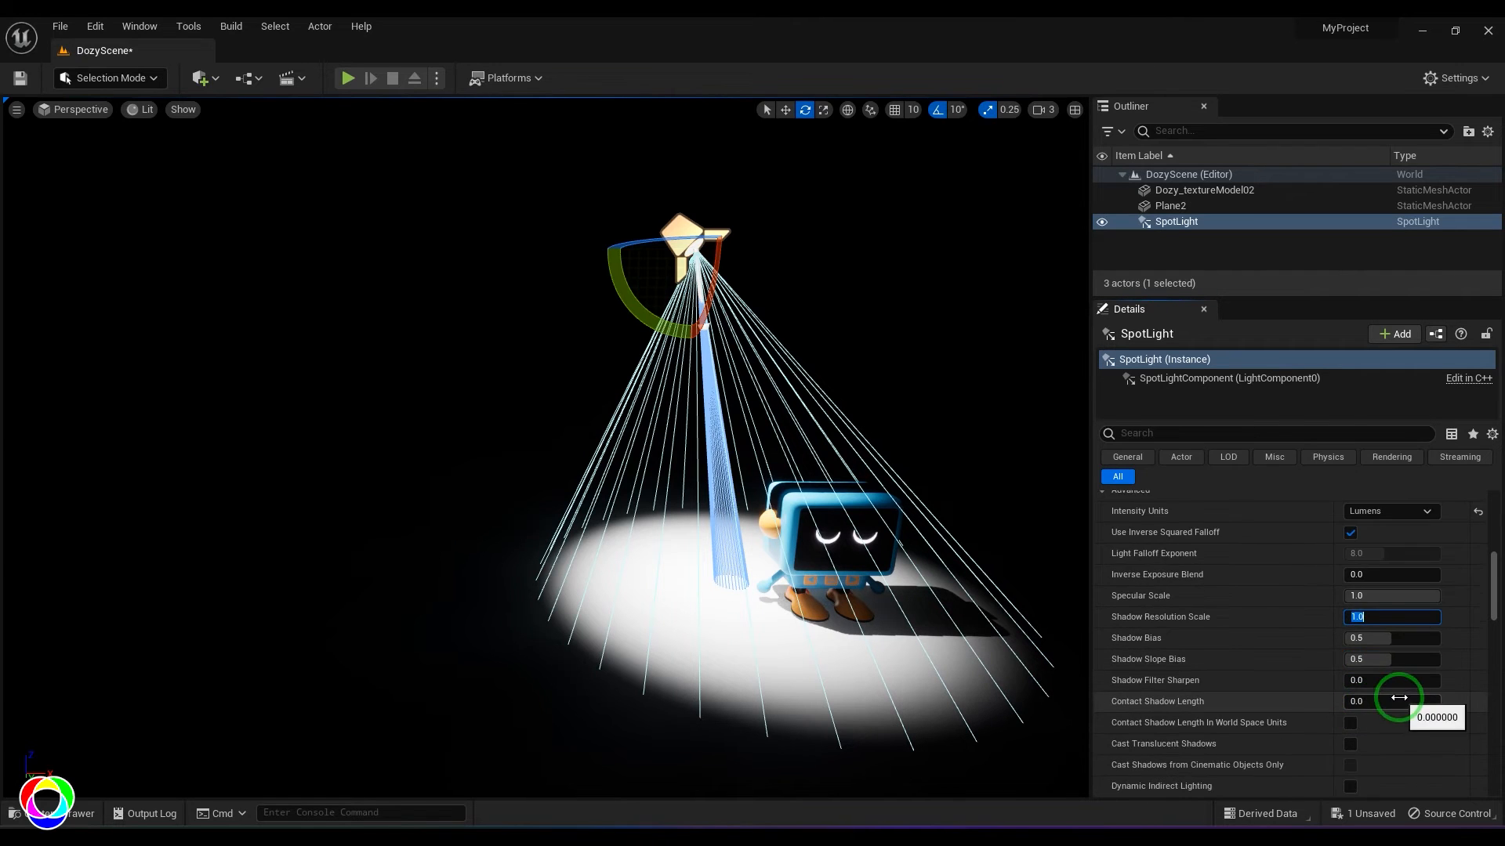
{"action": "scroll", "scroll_direction": "down", "scroll_amount": 3}
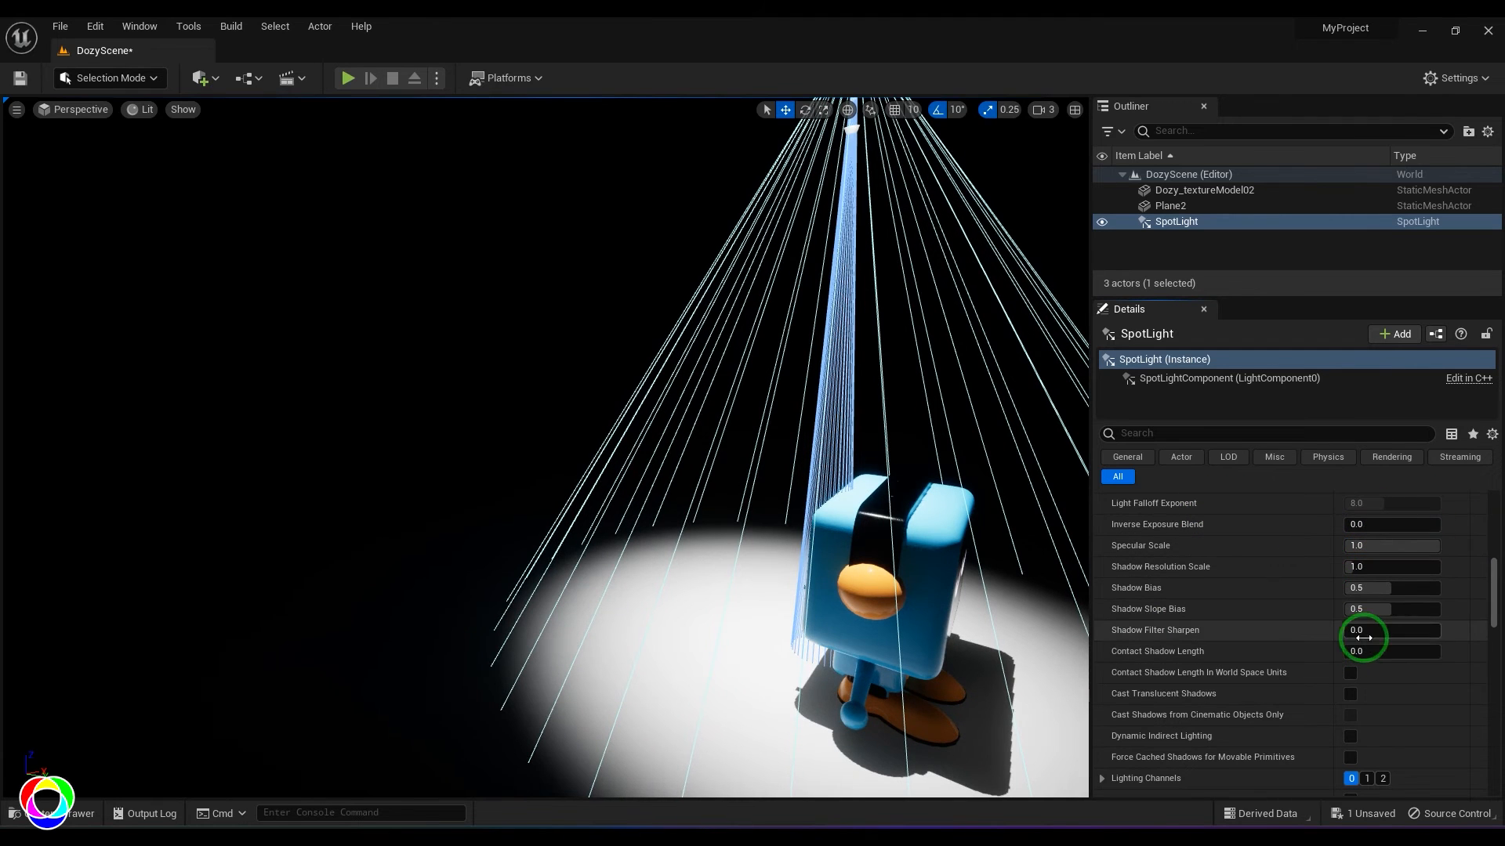
{"action": "mouse_move", "coordinate": [1350, 694]}
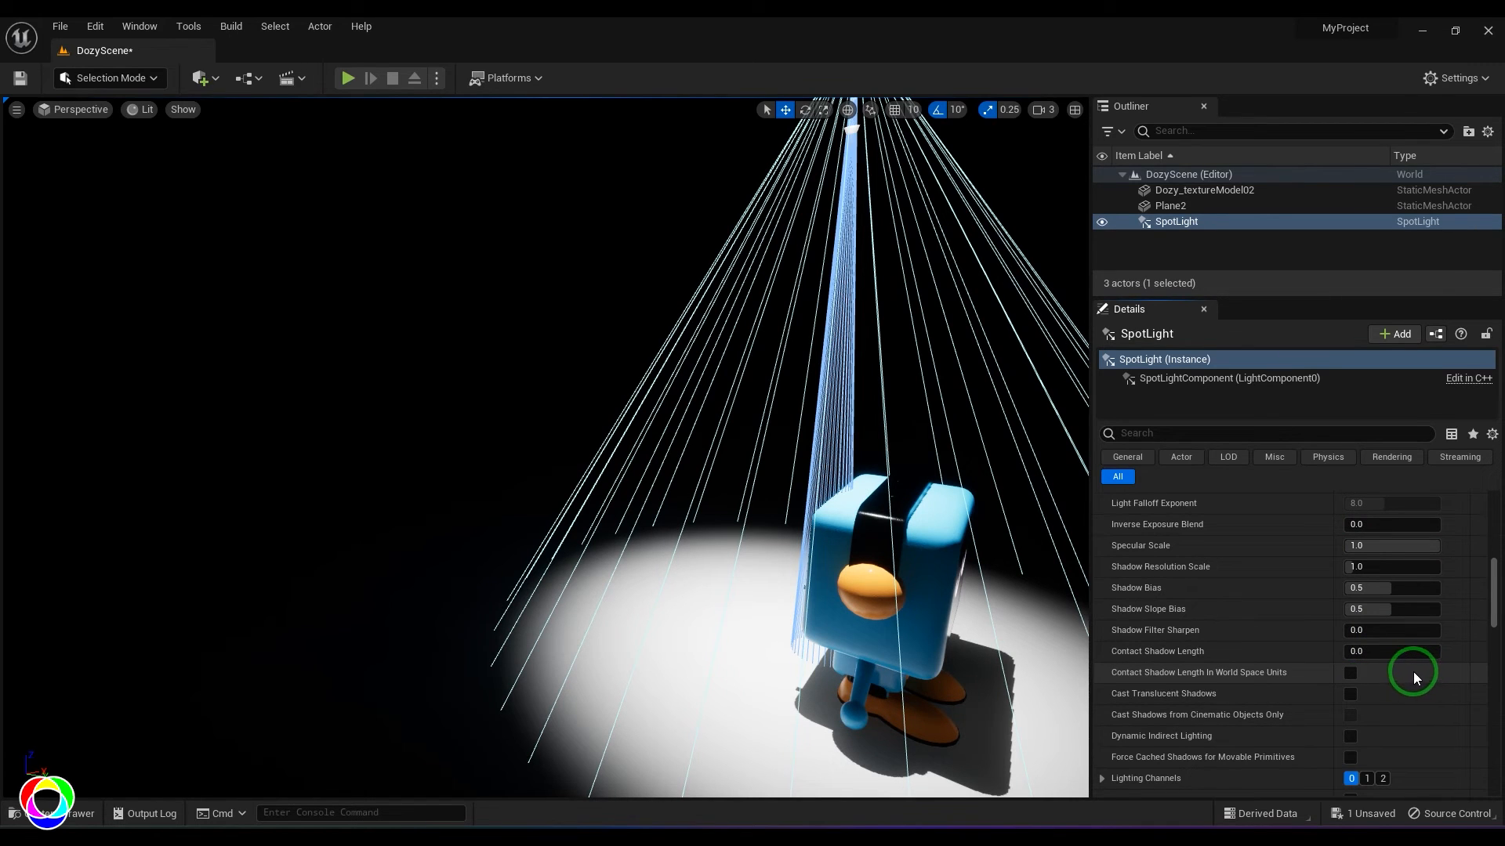
{"action": "scroll", "scroll_direction": "down", "scroll_amount": 3}
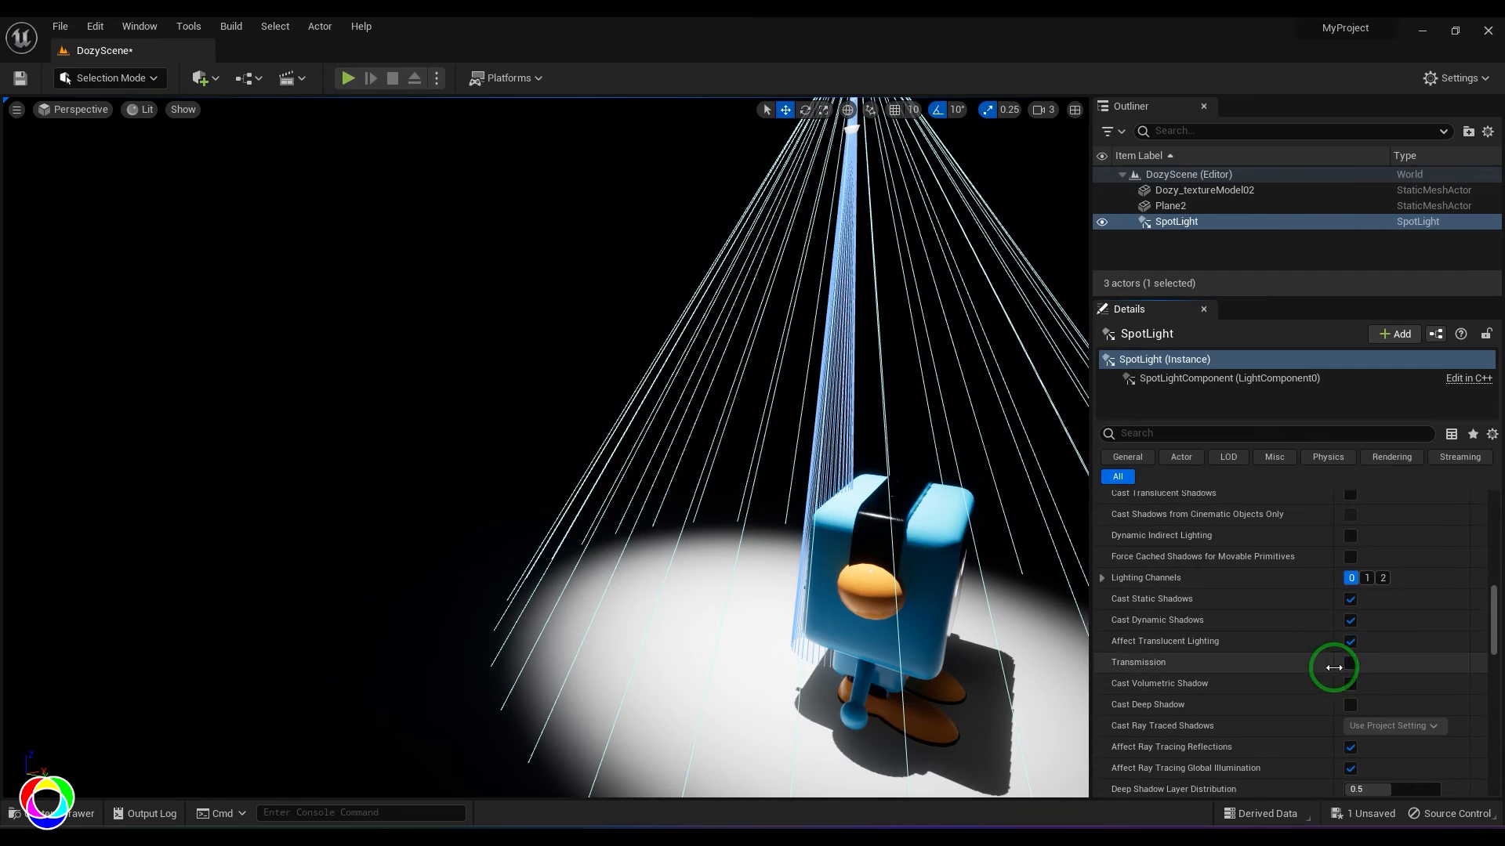
{"action": "left_click", "coordinate": [1349, 662]}
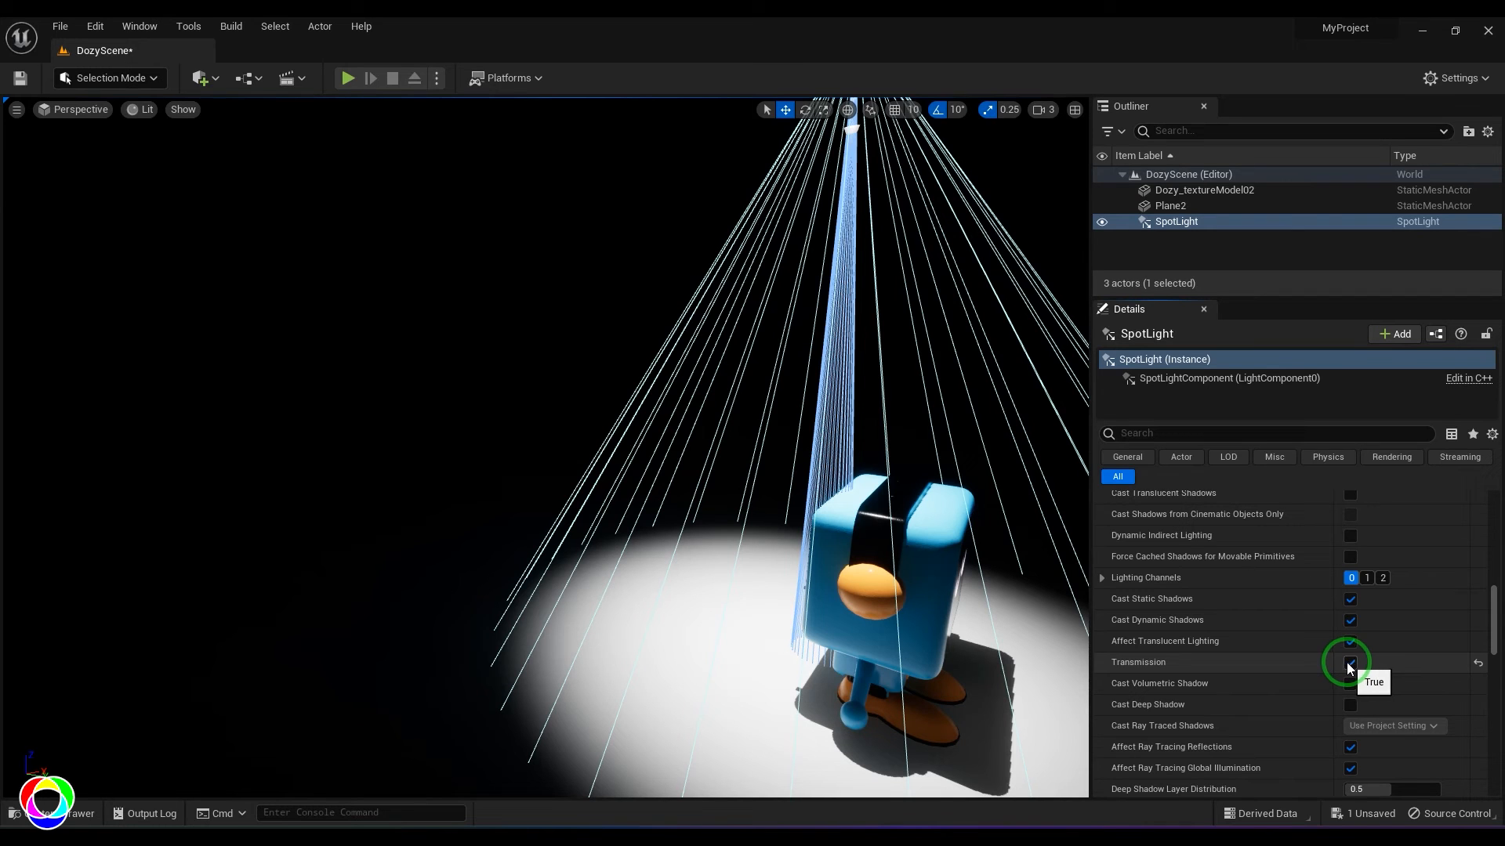
{"action": "left_click", "coordinate": [1350, 641]}
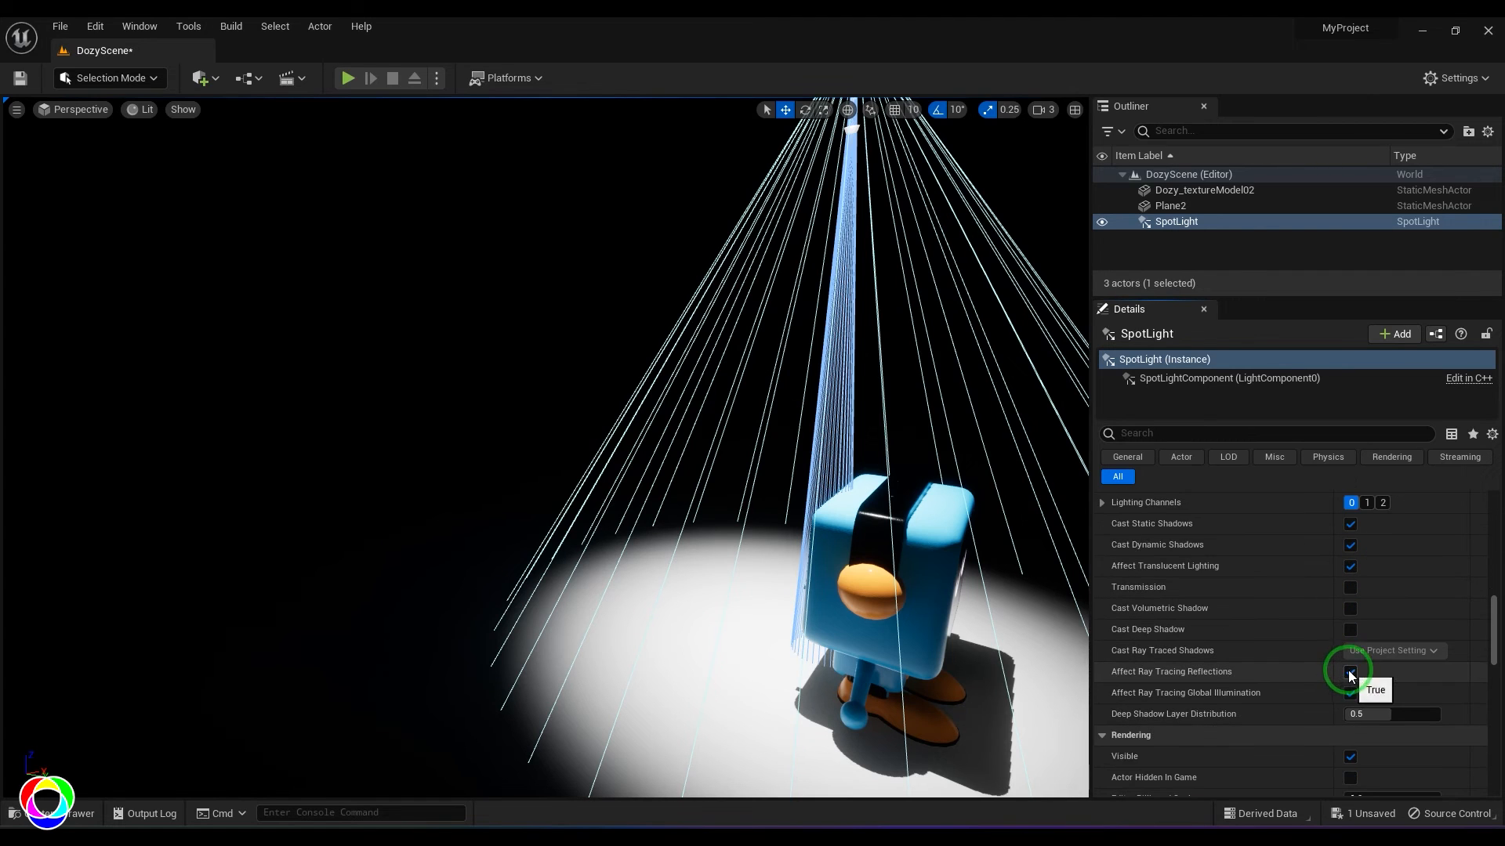
{"action": "left_click", "coordinate": [1350, 672]}
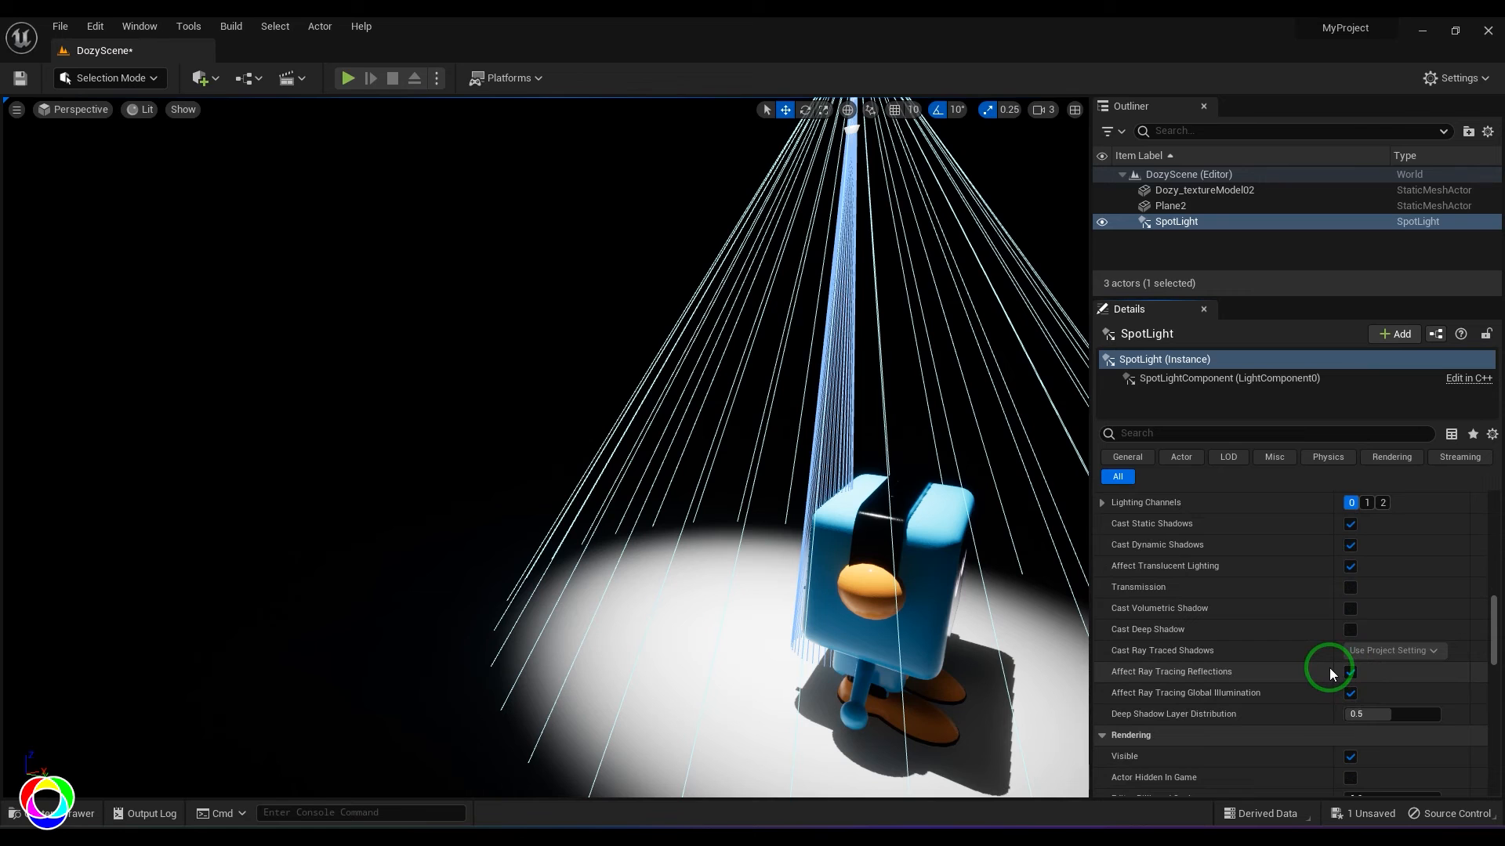
{"action": "scroll", "scroll_direction": "down", "scroll_amount": 3}
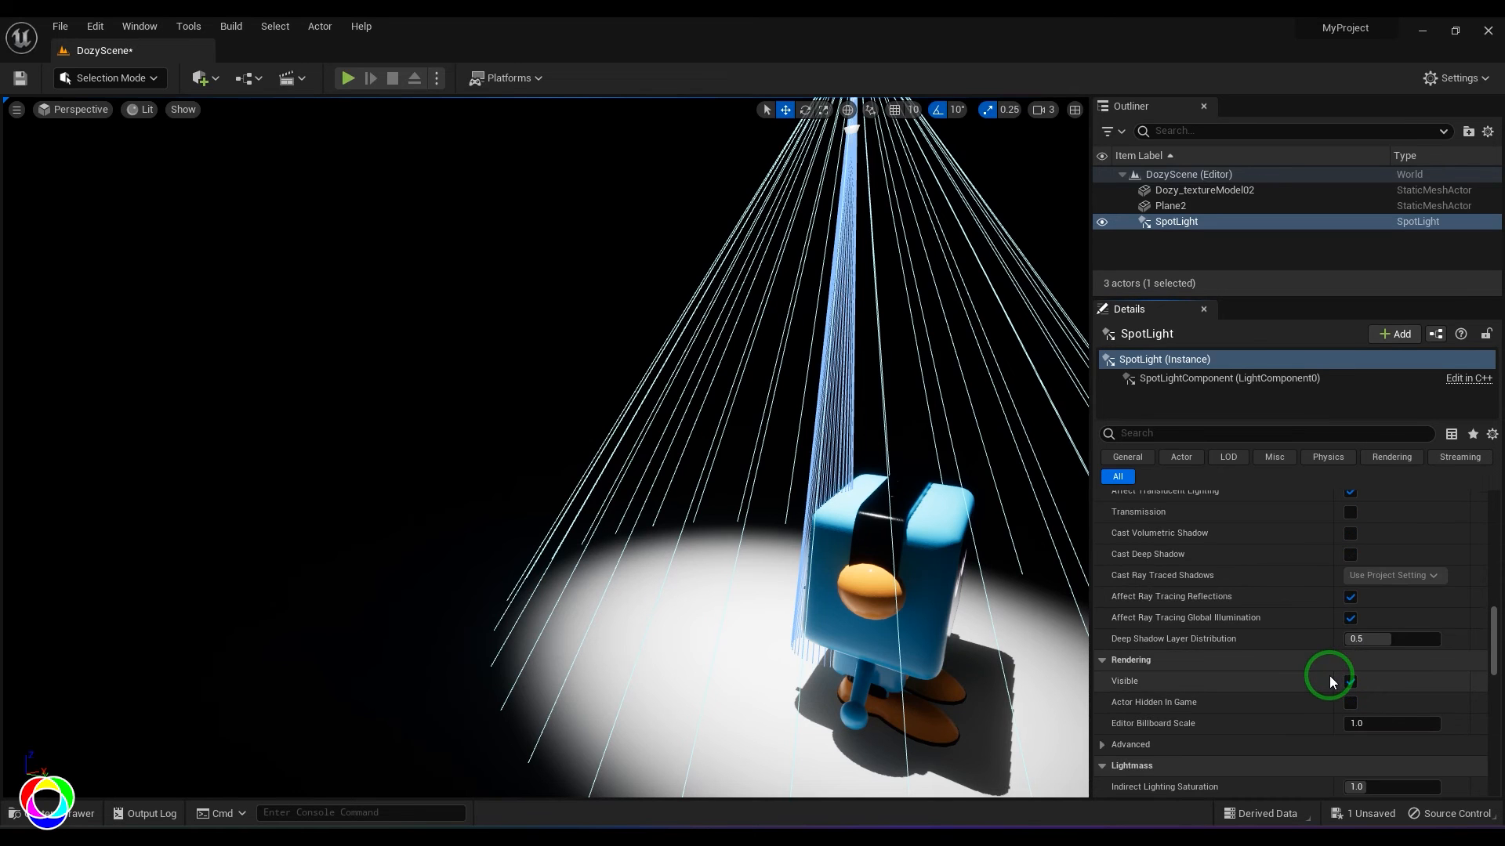
{"action": "scroll", "scroll_direction": "down", "scroll_amount": 3}
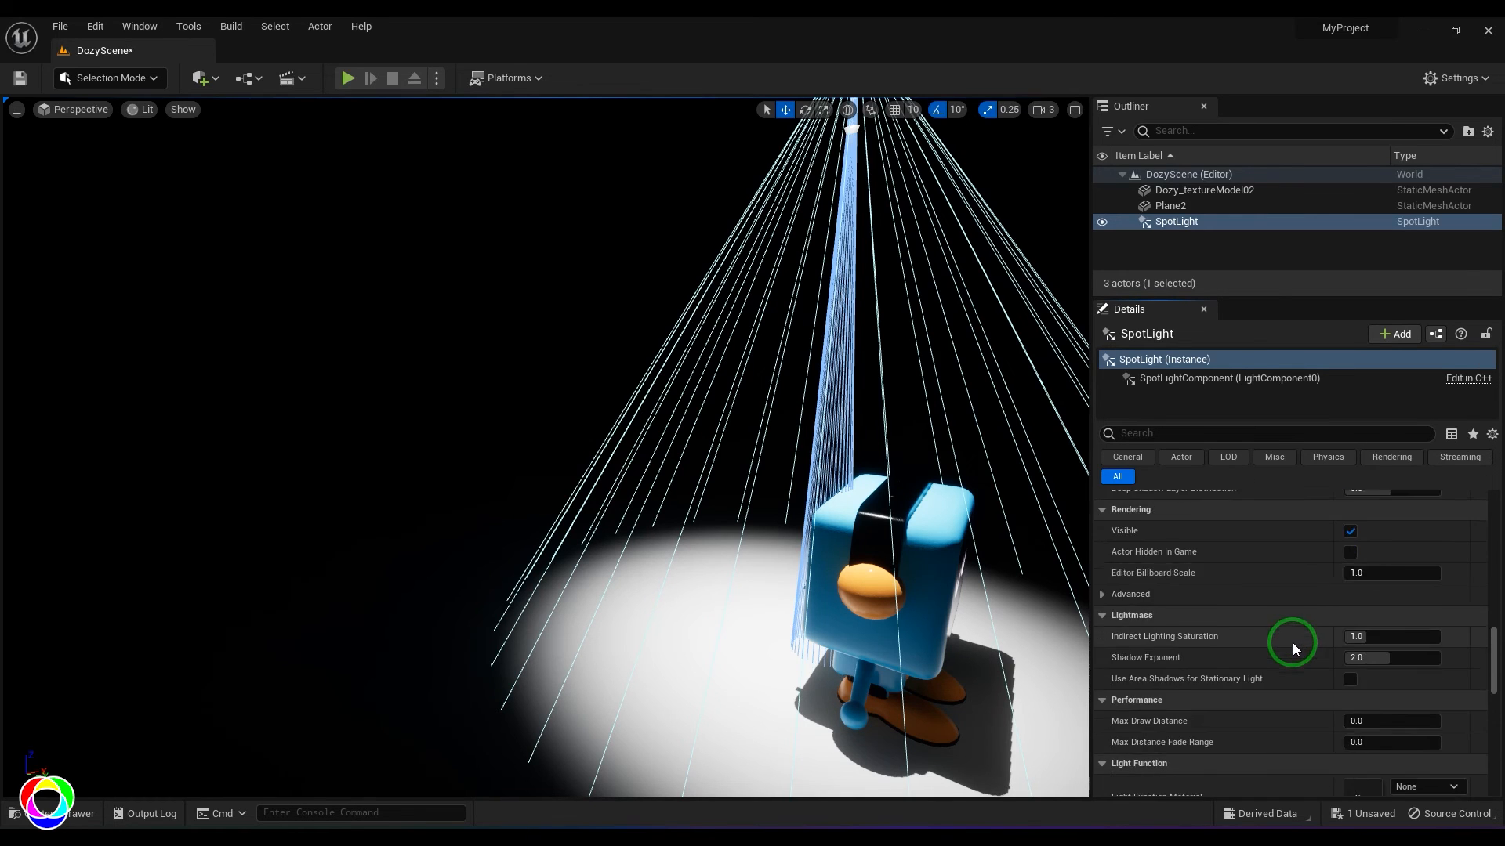
{"action": "scroll", "scroll_direction": "down", "scroll_amount": 3}
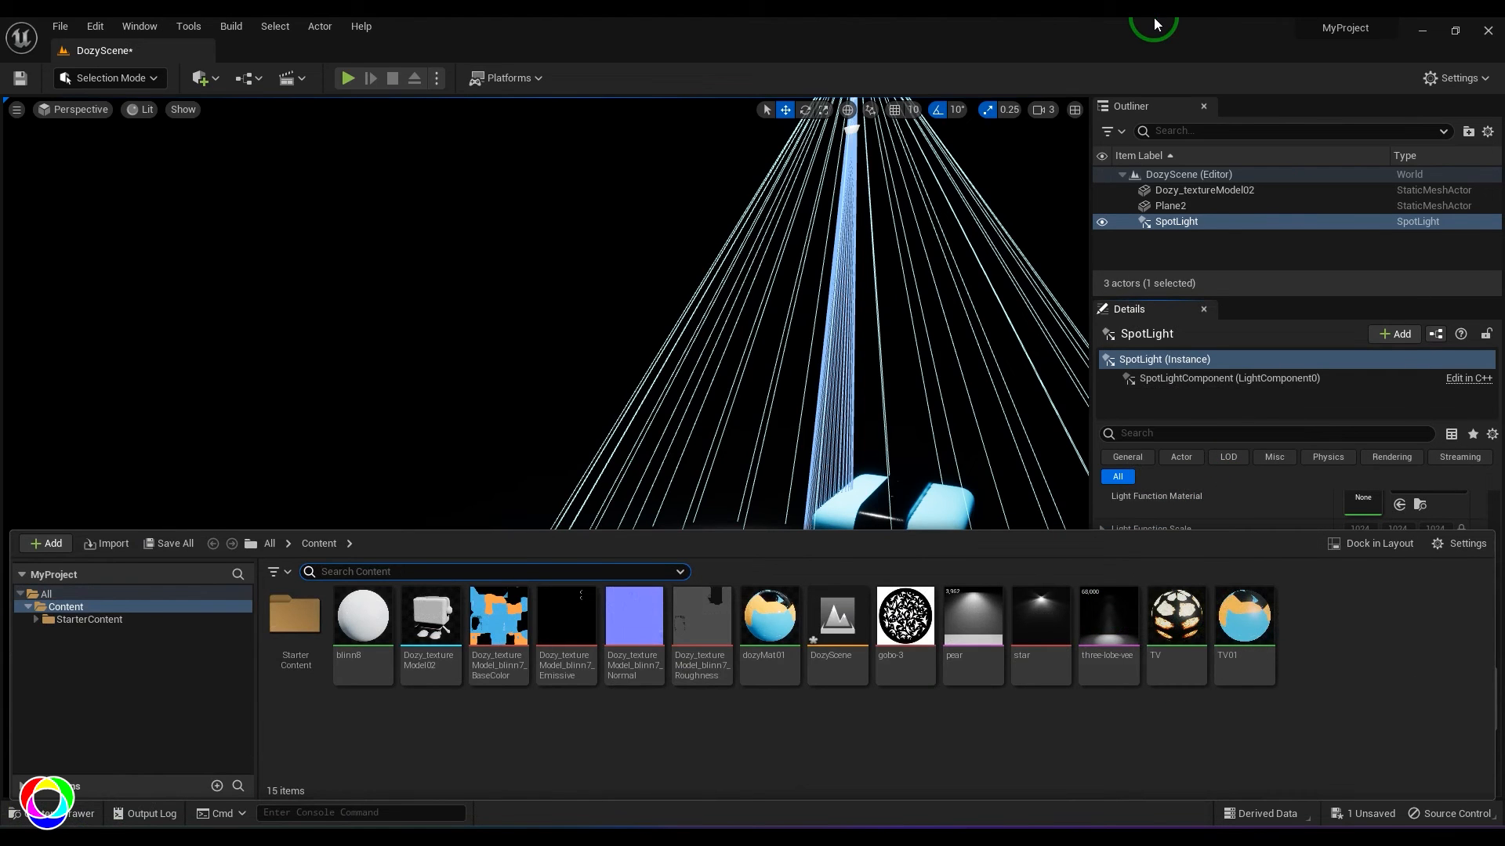
- Import bollard.ies from the ies-lights-pack folder
{"action": "left_click", "coordinate": [106, 543]}
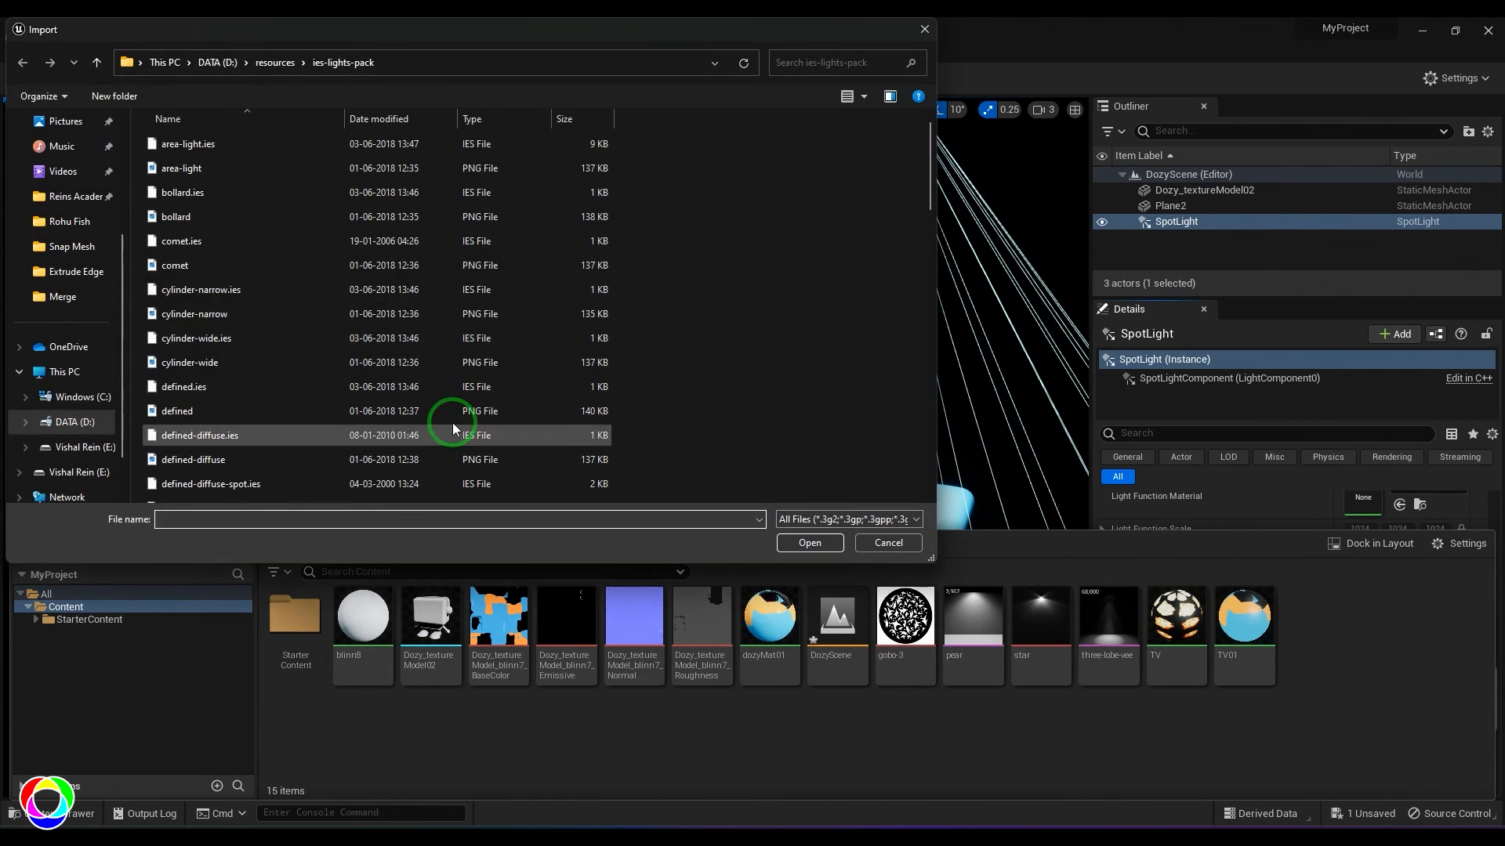
{"action": "left_click", "coordinate": [185, 192]}
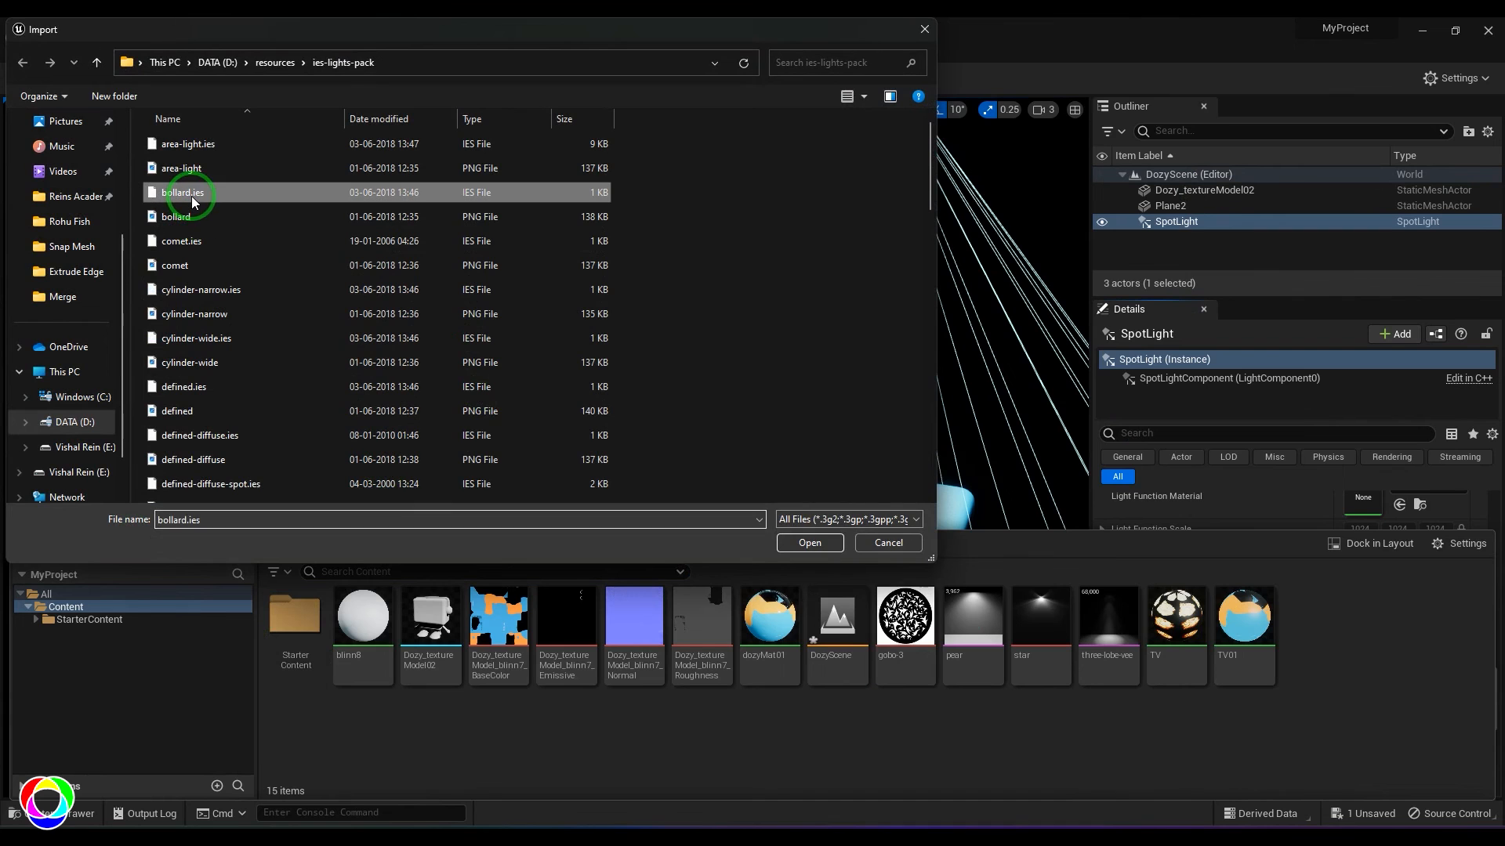
{"action": "left_click", "coordinate": [809, 543]}
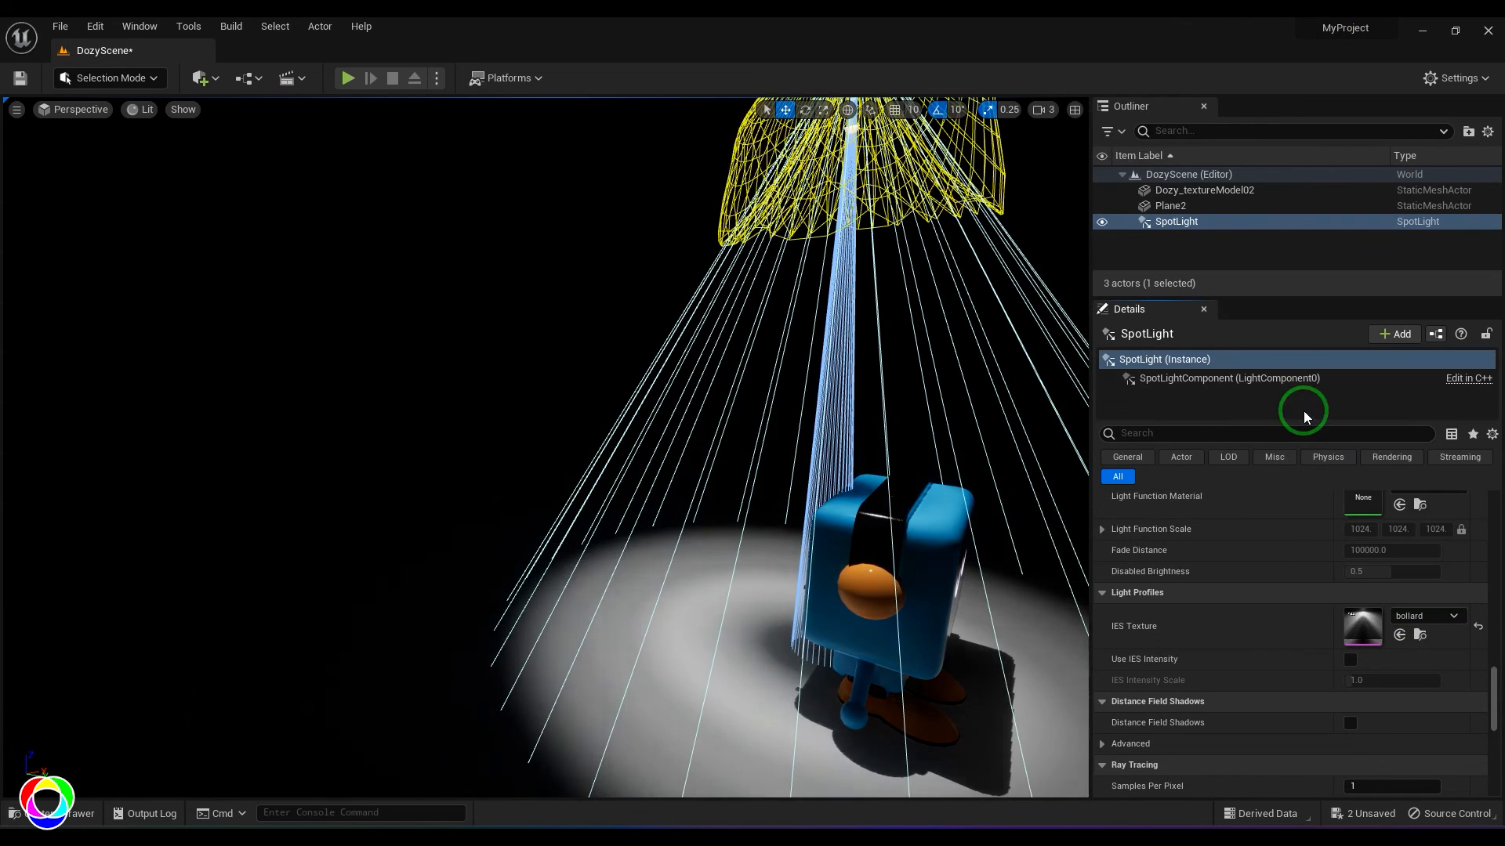
- Scroll the Details panel, then deselect the spotlight to preview its sideways bollard beam
{"action": "scroll", "scroll_direction": "down", "scroll_amount": 3}
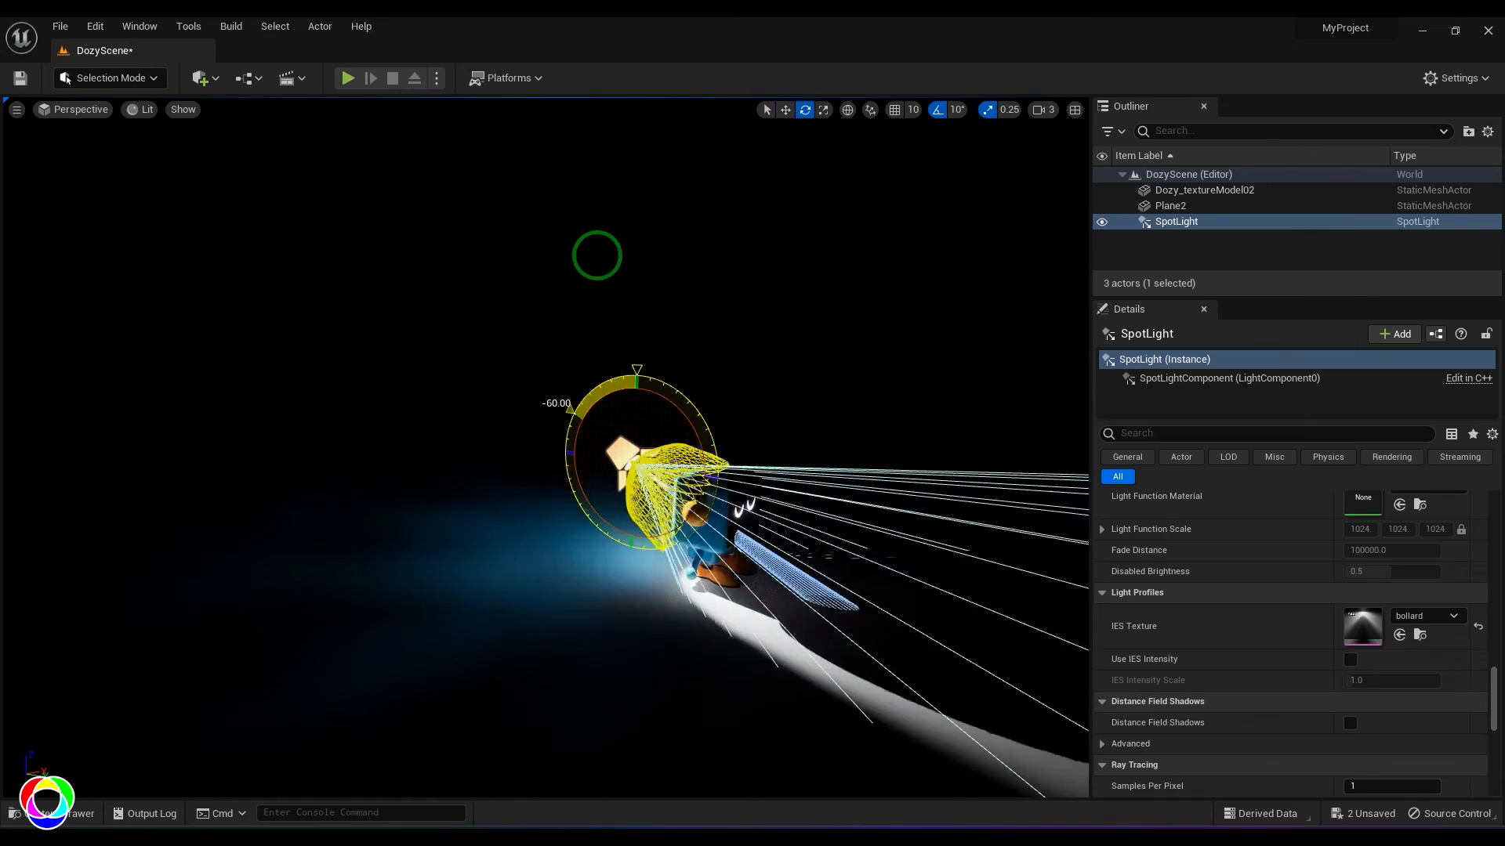
{"action": "left_click", "coordinate": [785, 110]}
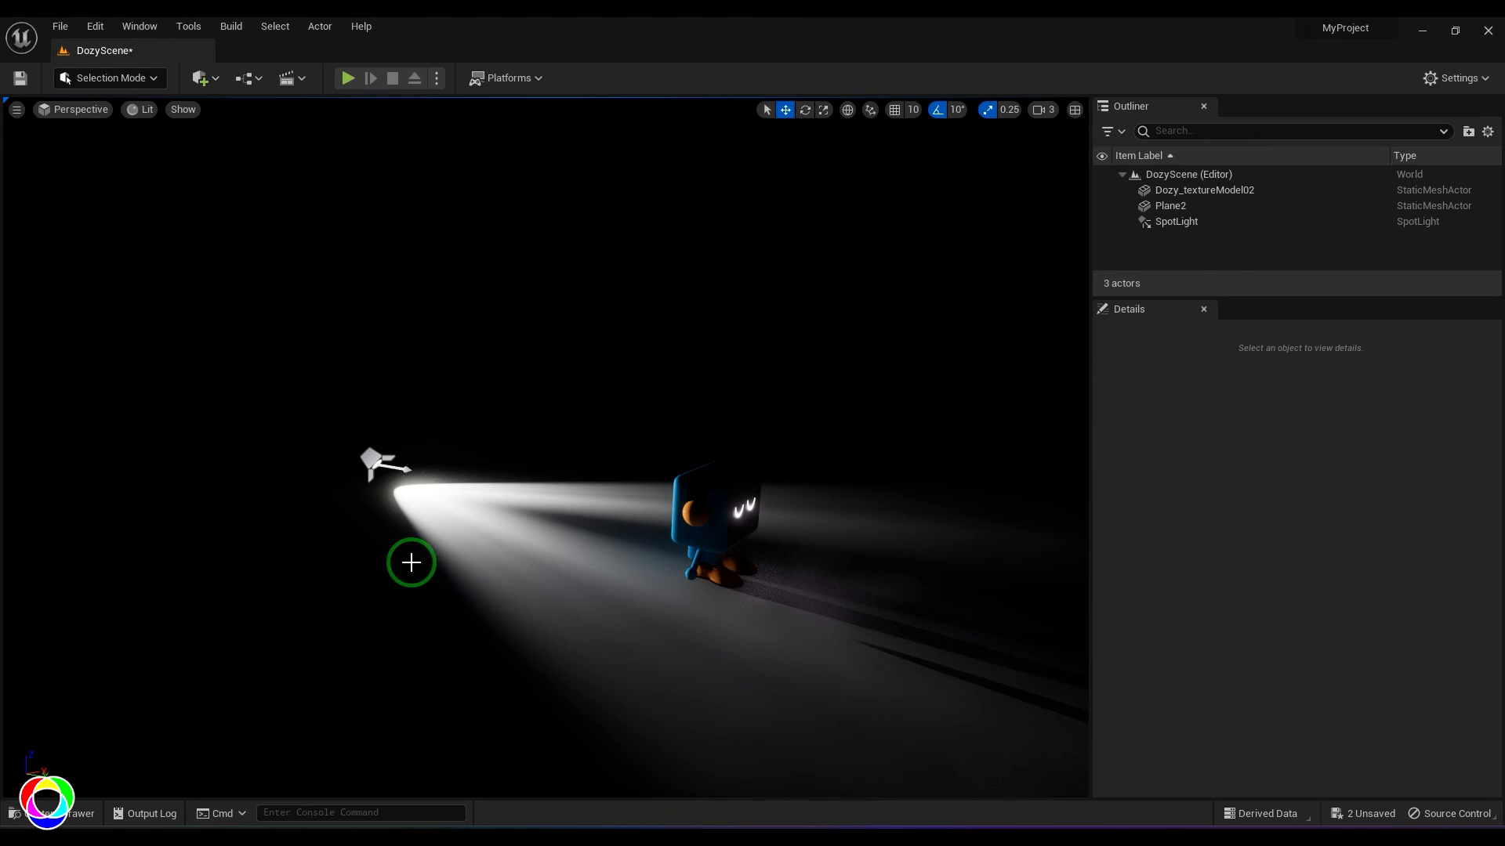
{"action": "left_click_drag", "start_coordinate": [410, 563], "coordinate": [471, 629]}
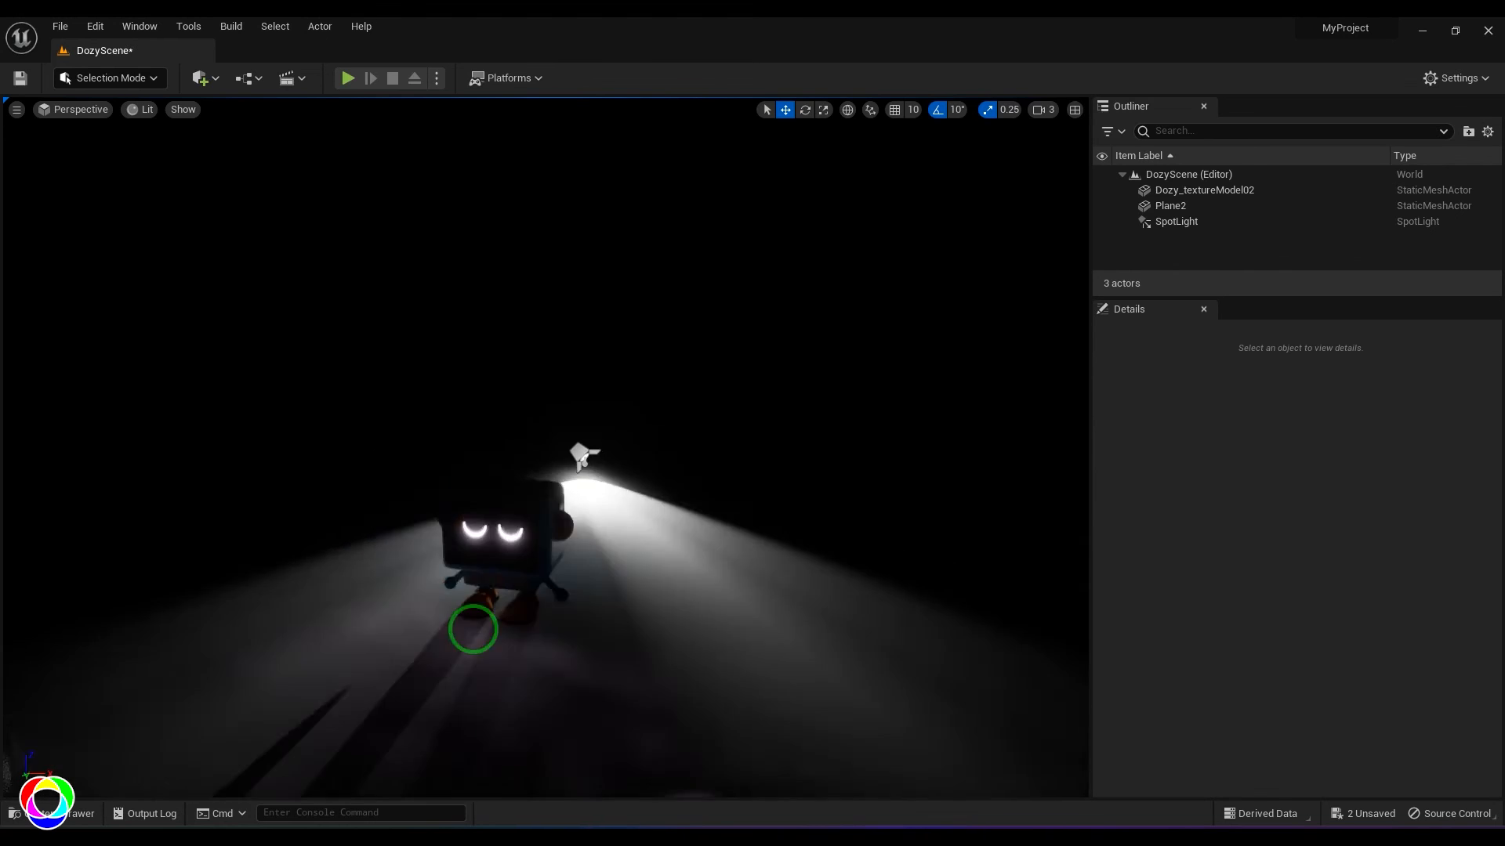
{"action": "left_click", "coordinate": [1175, 222]}
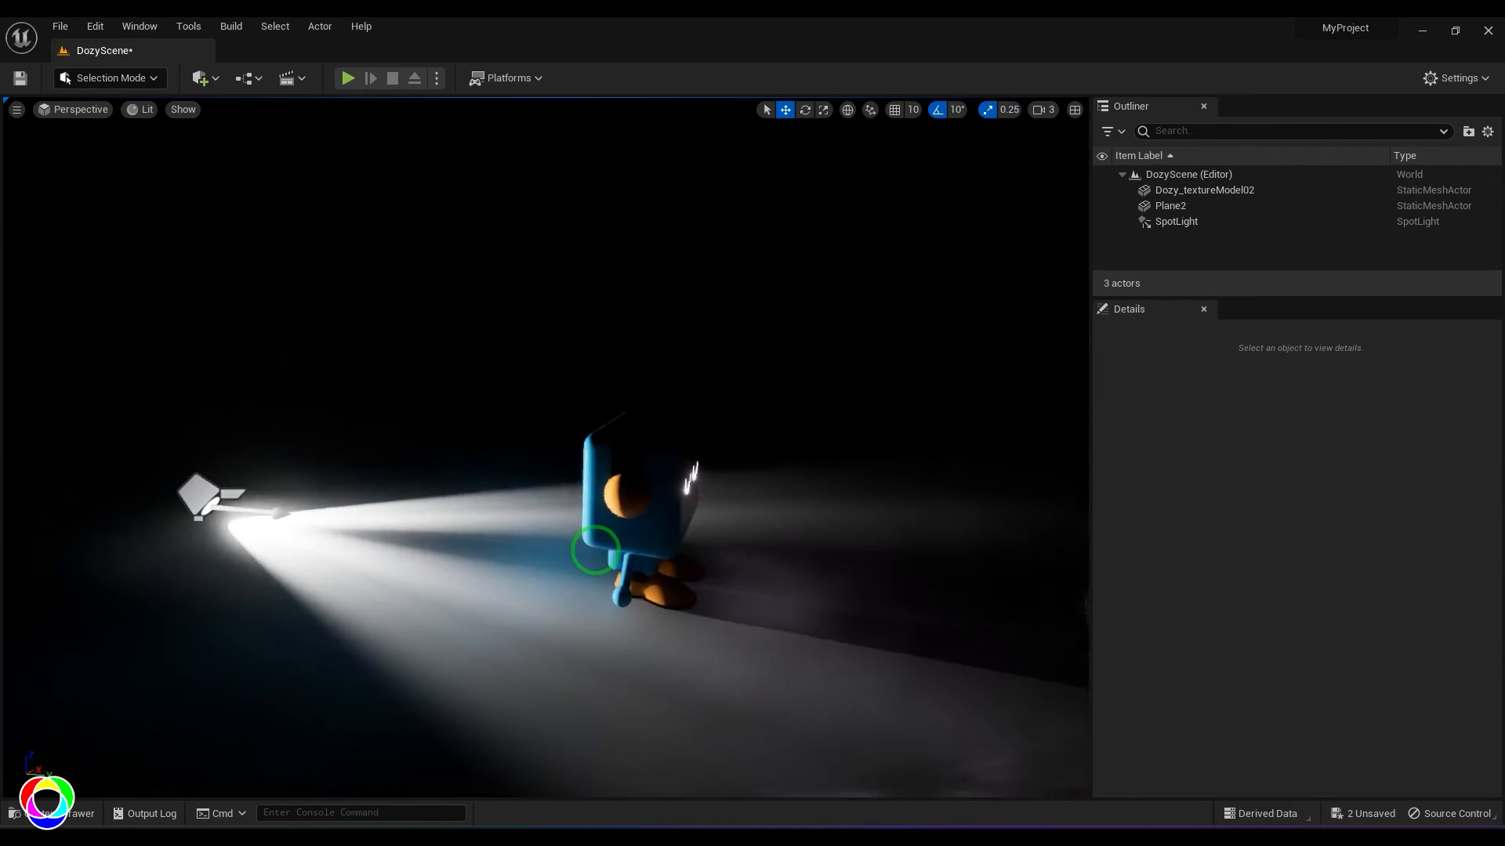
{"action": "left_click", "coordinate": [1175, 221]}
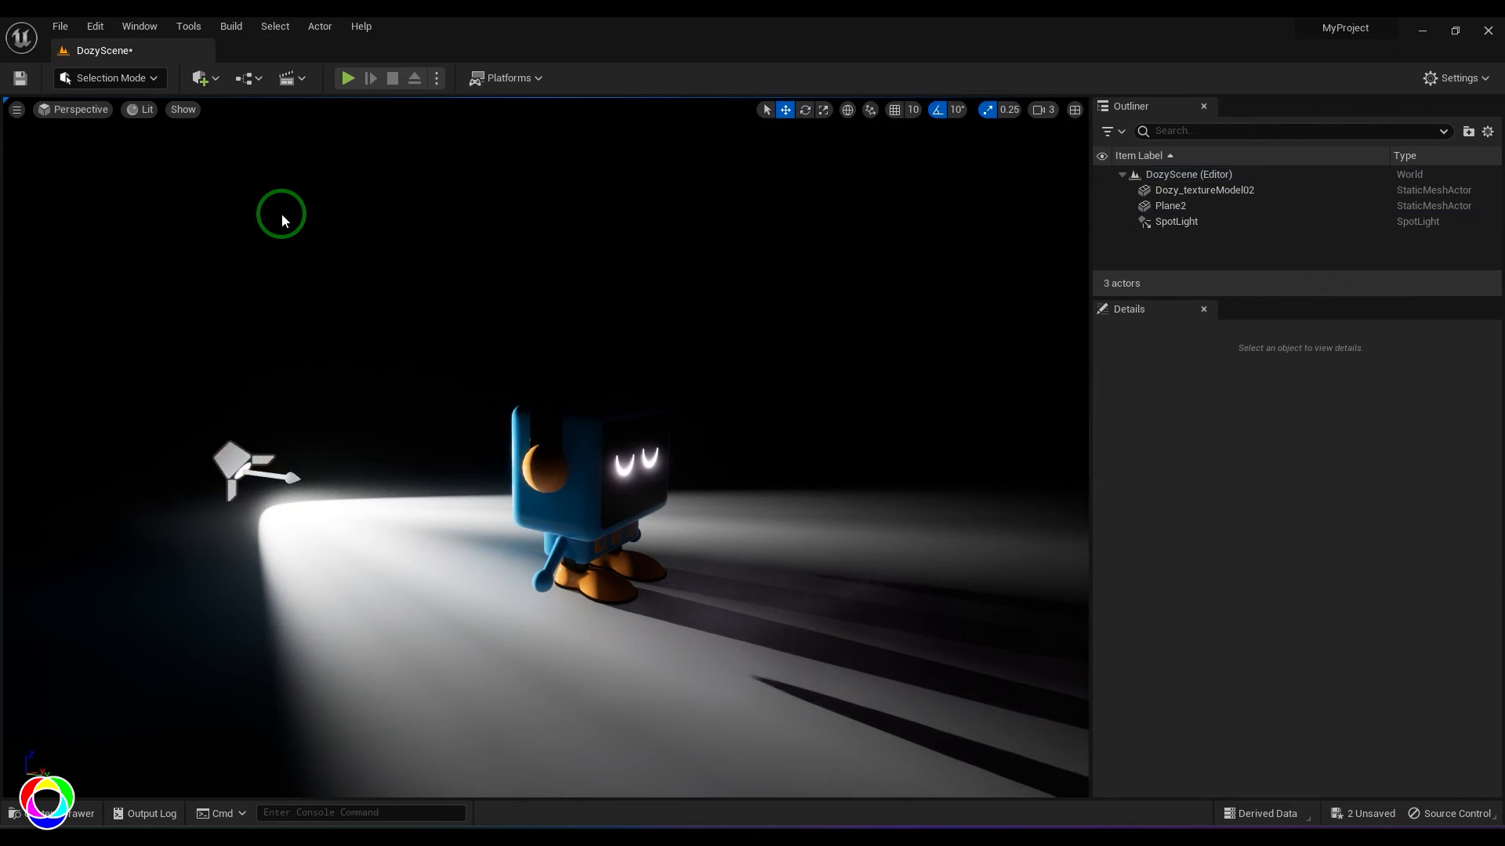
{"action": "mouse_move", "coordinate": [285, 187]}
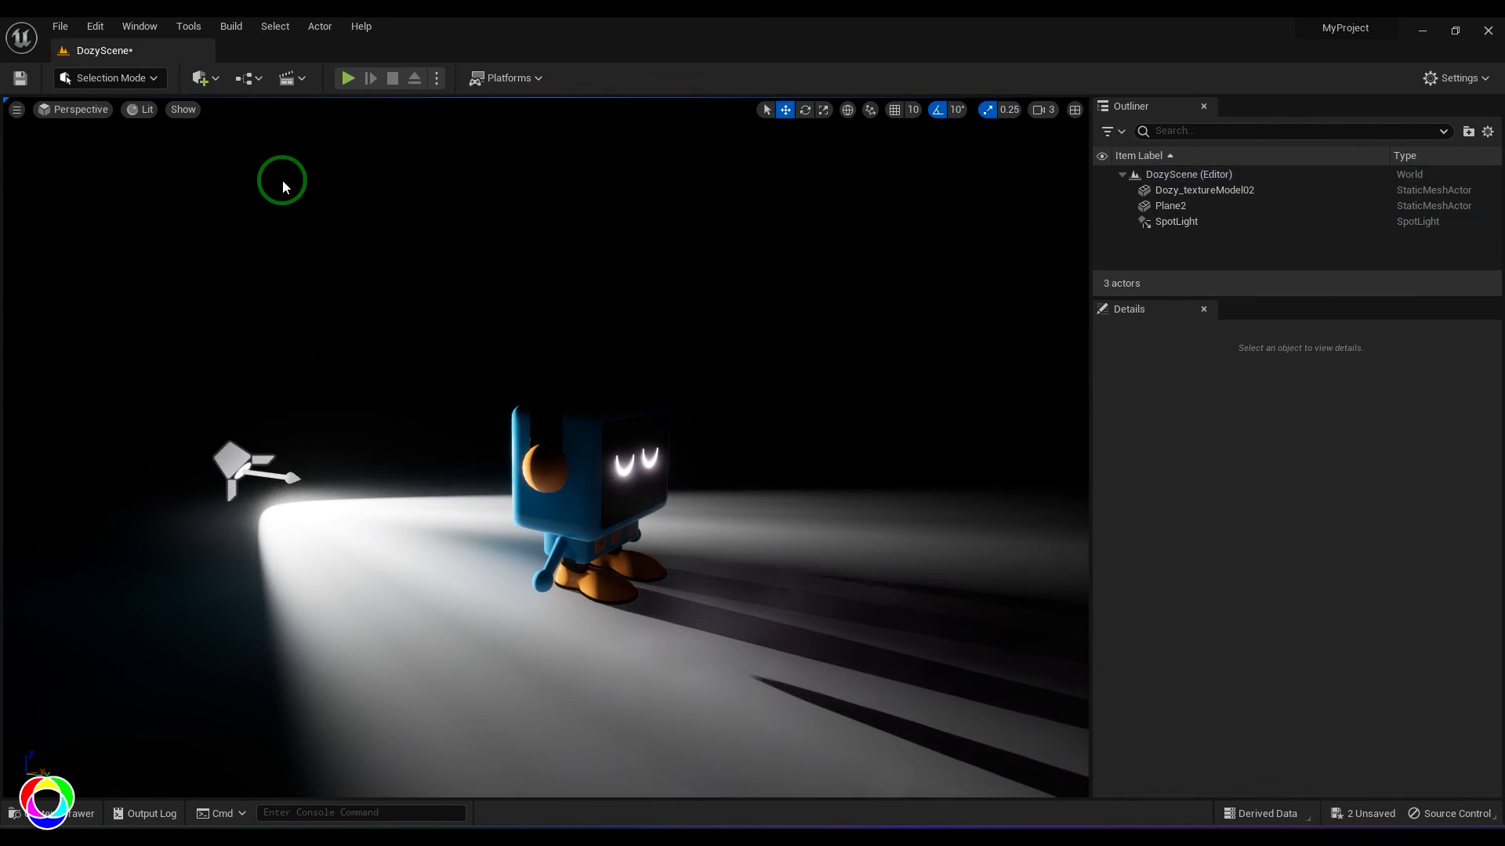